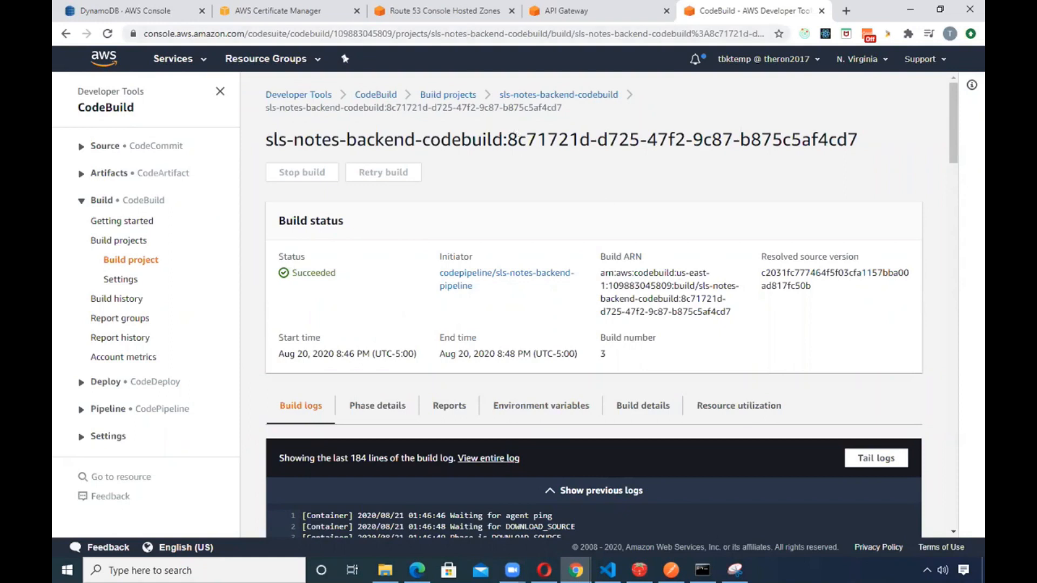
Review the serverless.yml configuration in the VS Code project
click(606, 570)
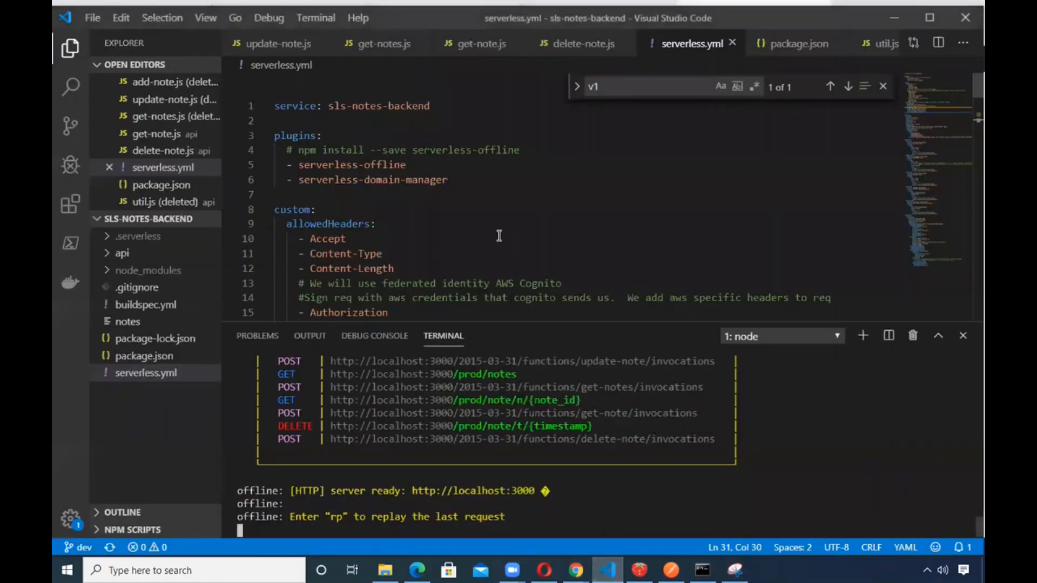
mouse_move(559, 331)
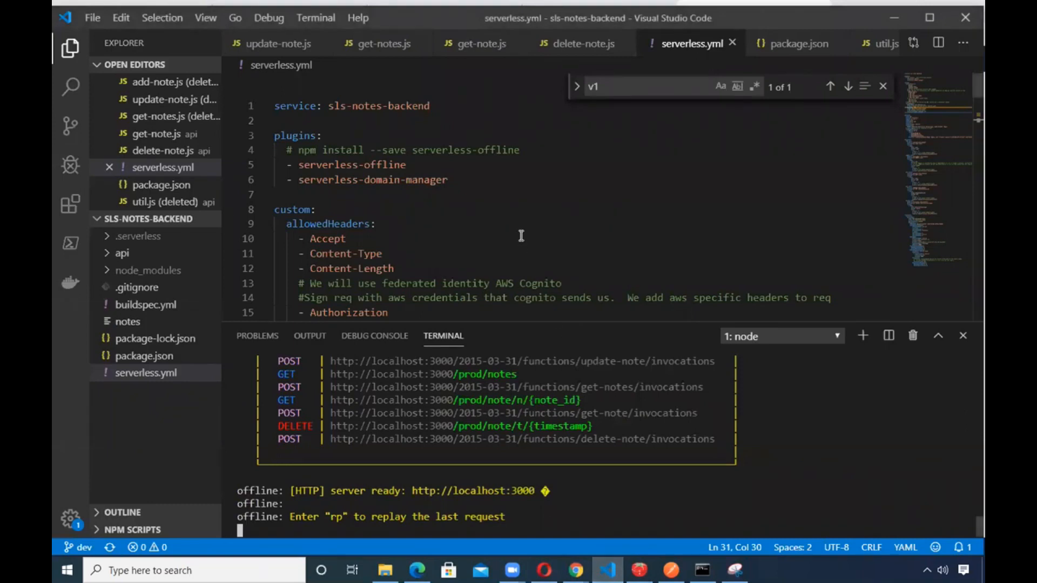
click(145, 372)
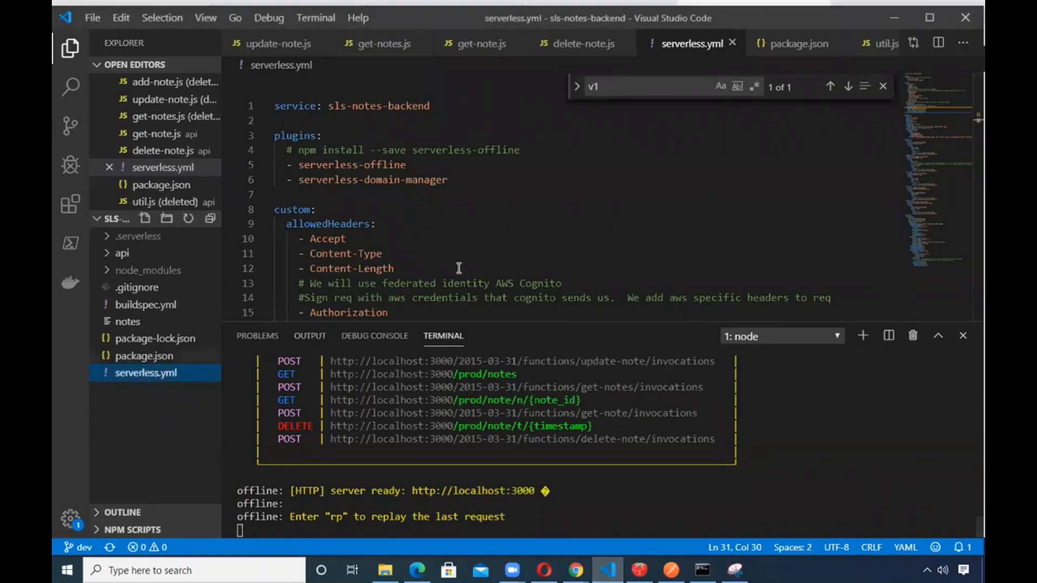
scroll(down, 3)
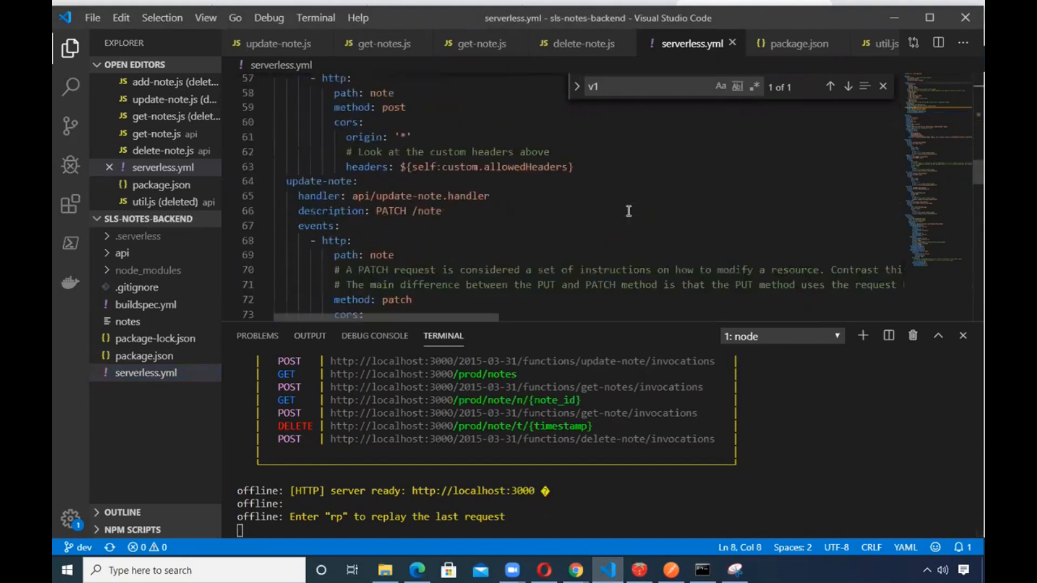
scroll(down, 3)
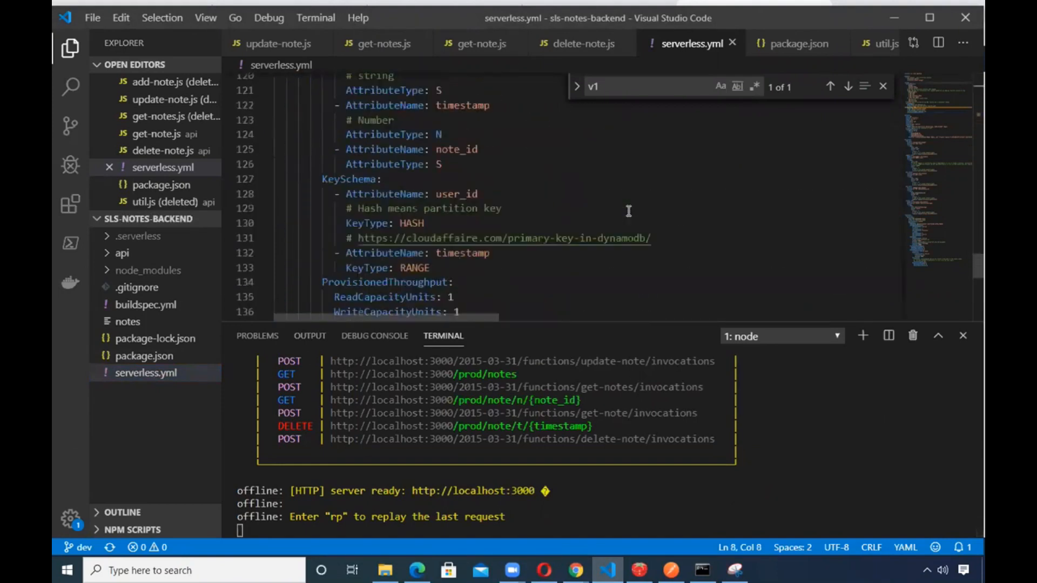
scroll(down, 3)
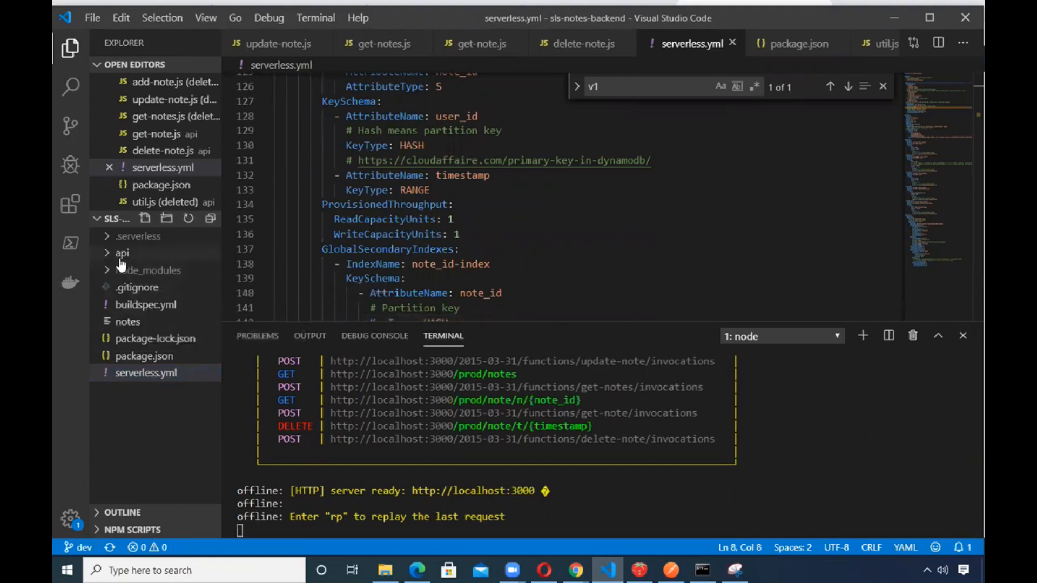
View the add-note.js handler from the api folder, then return to the DynamoDB notes table
click(121, 253)
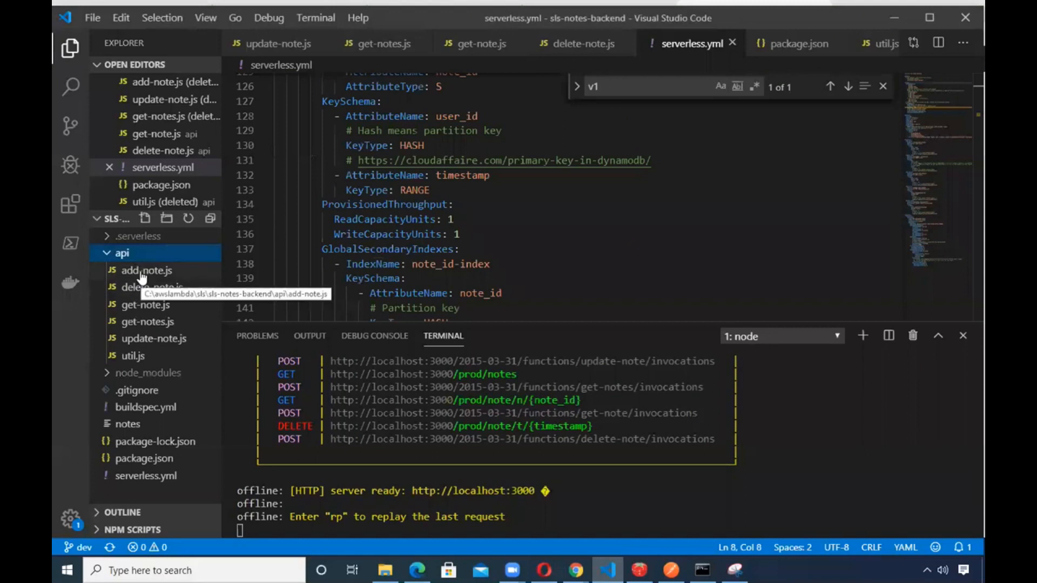
click(146, 270)
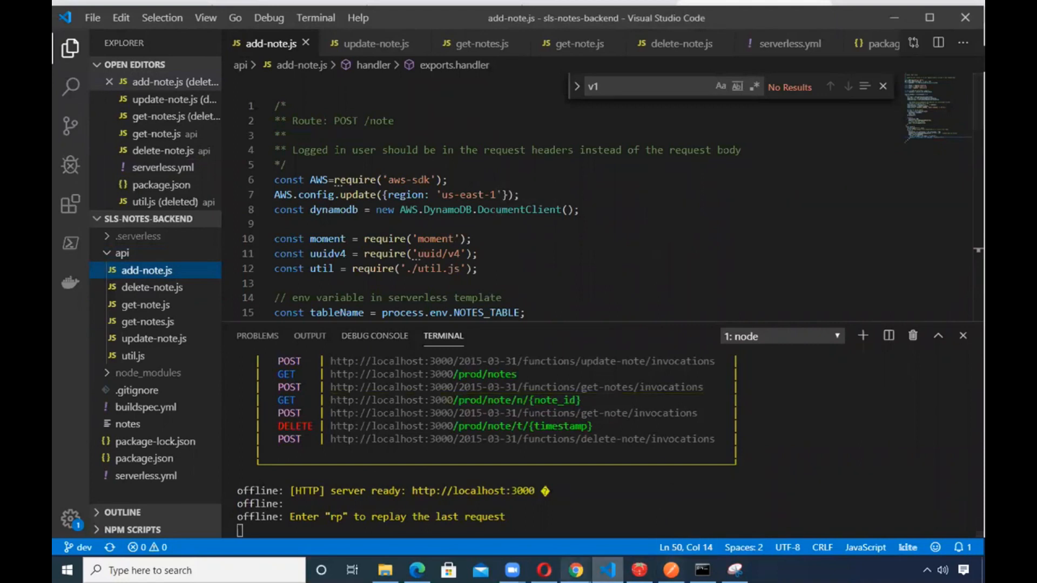
click(574, 570)
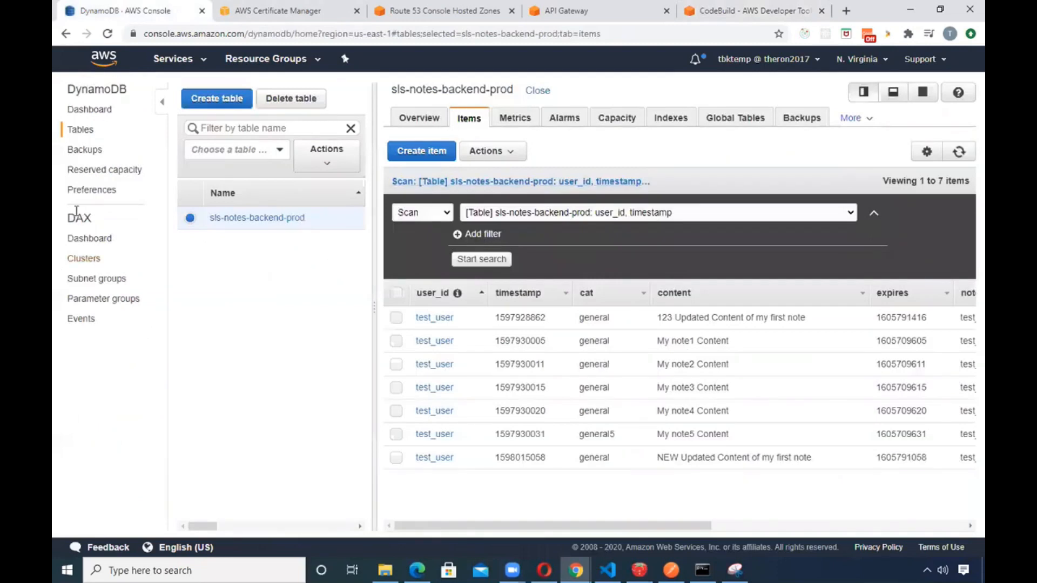
mouse_move(86, 127)
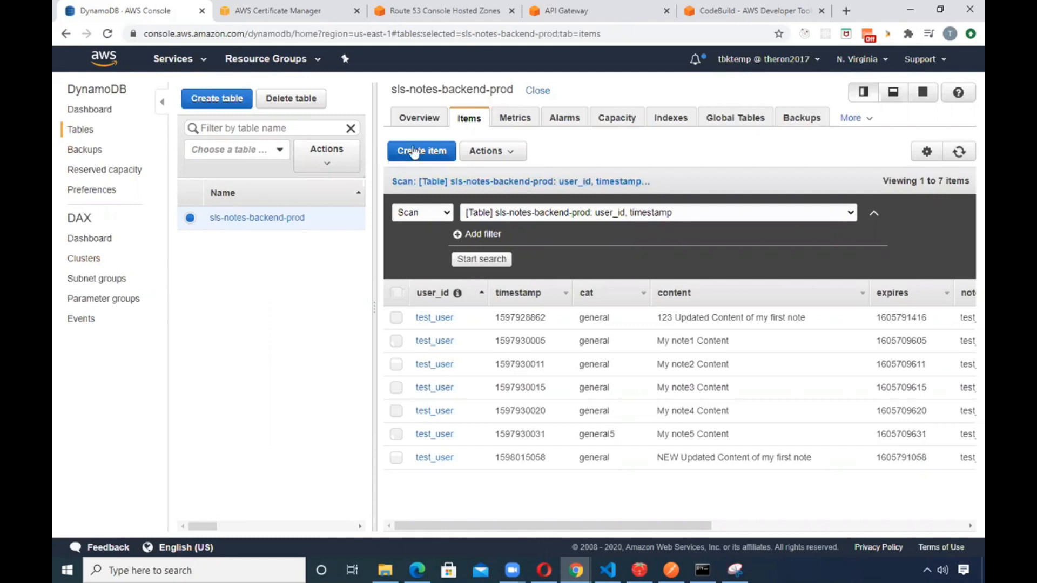
click(418, 118)
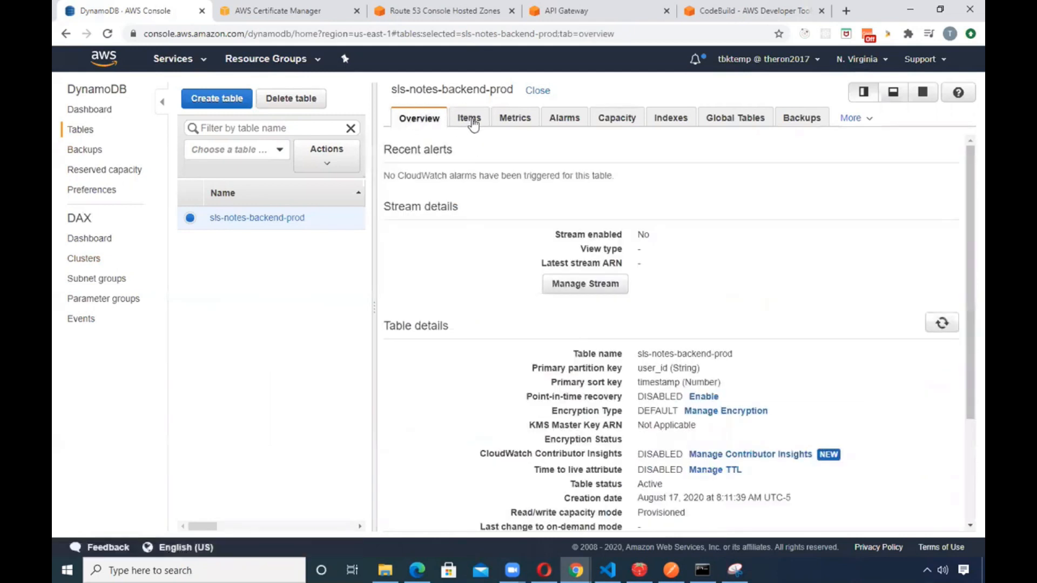
mouse_move(453, 93)
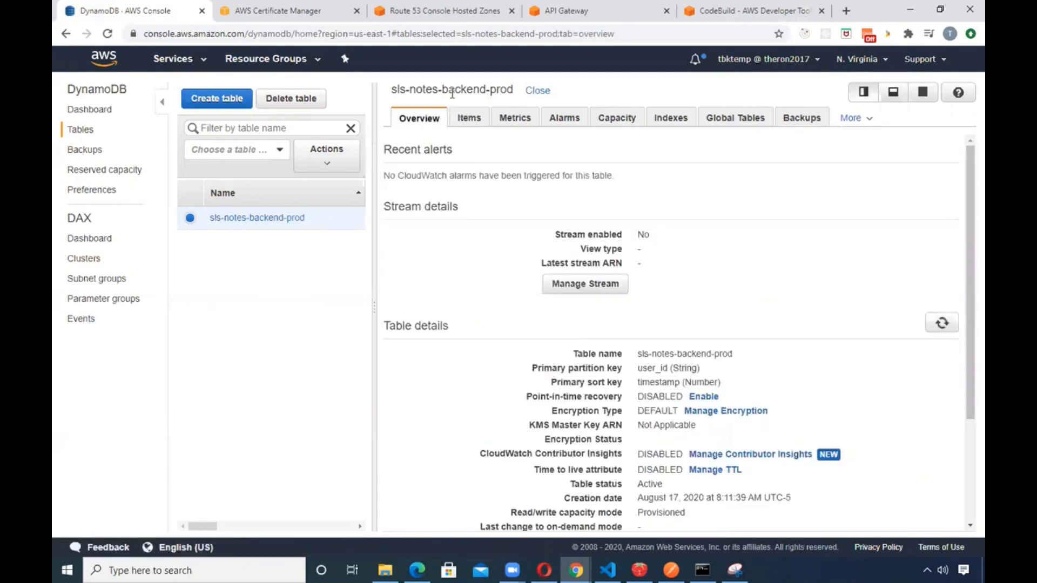
click(469, 118)
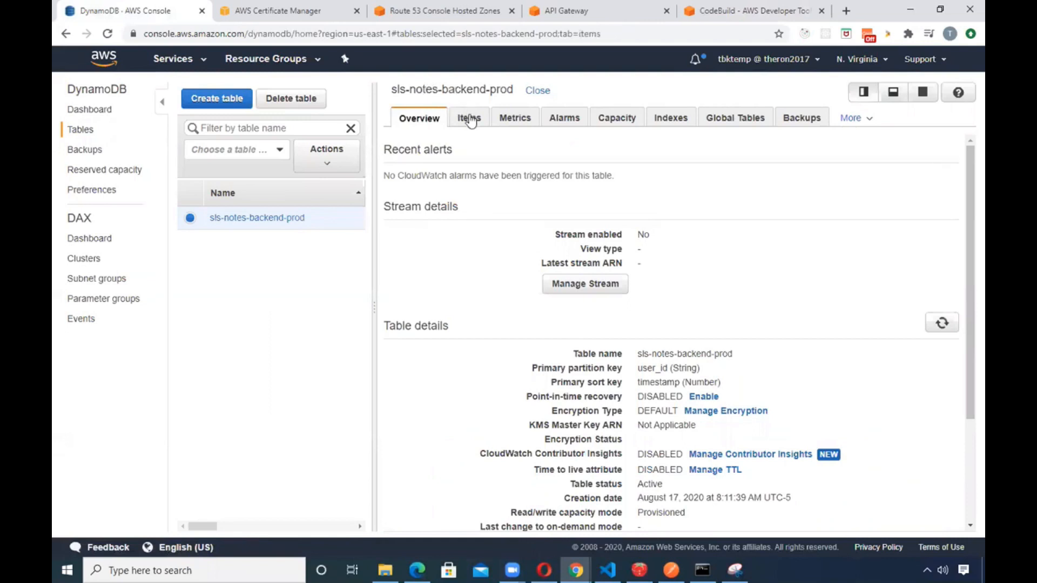
click(468, 118)
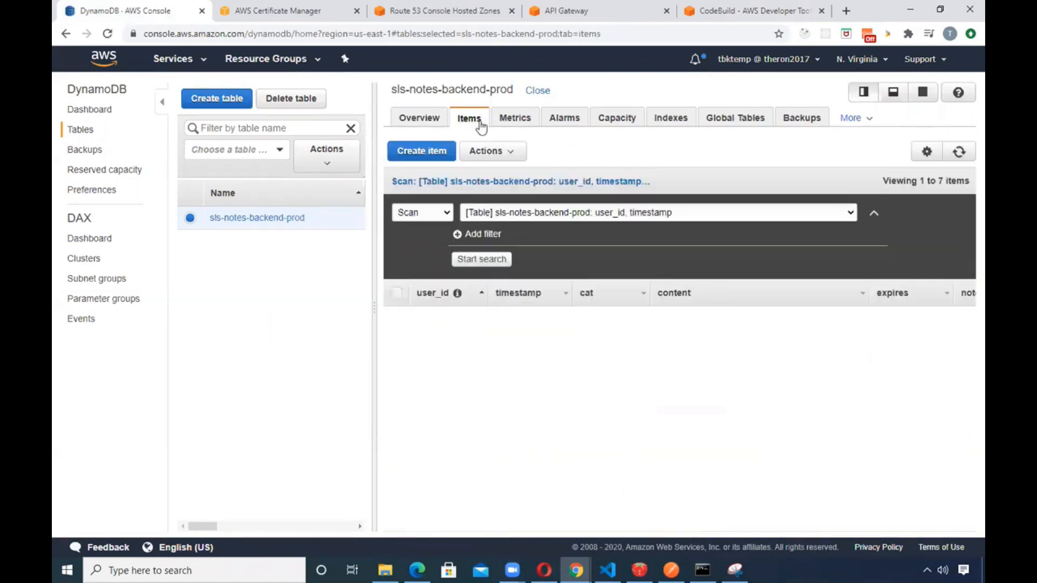
click(481, 258)
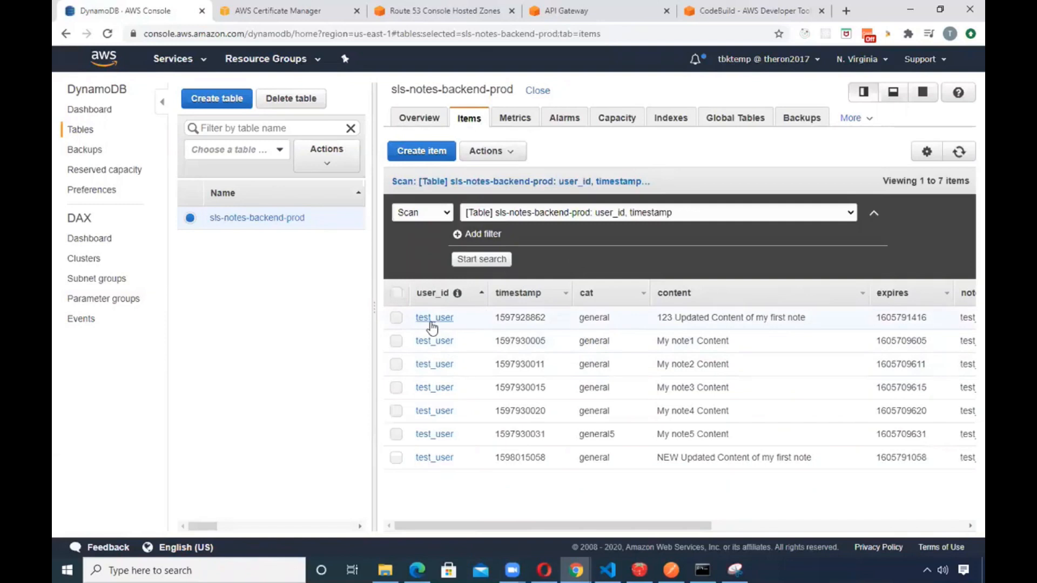
click(434, 318)
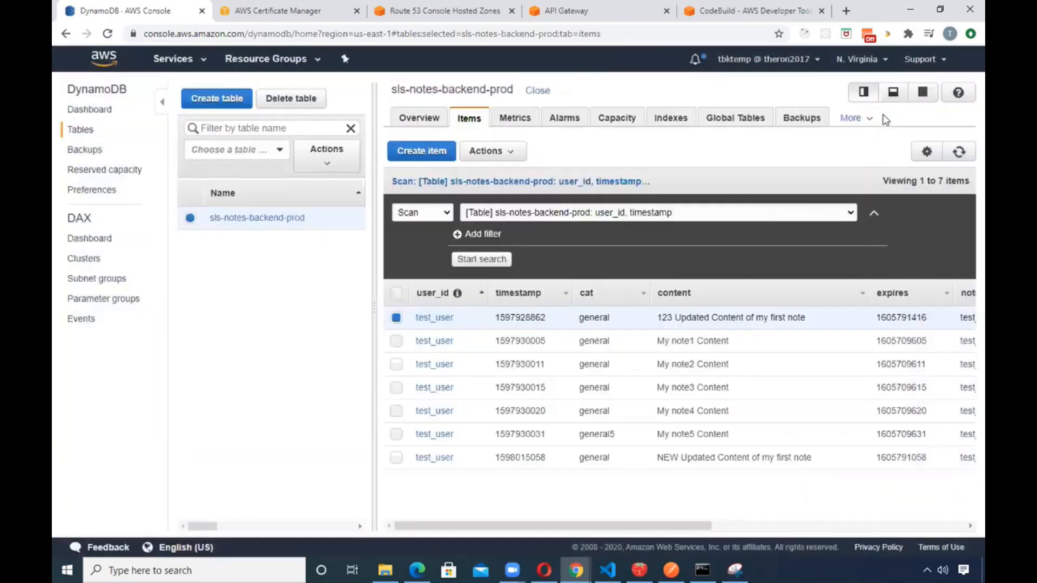
Inspect the notes table's note_id-index global secondary index partitioned on note_id
click(670, 118)
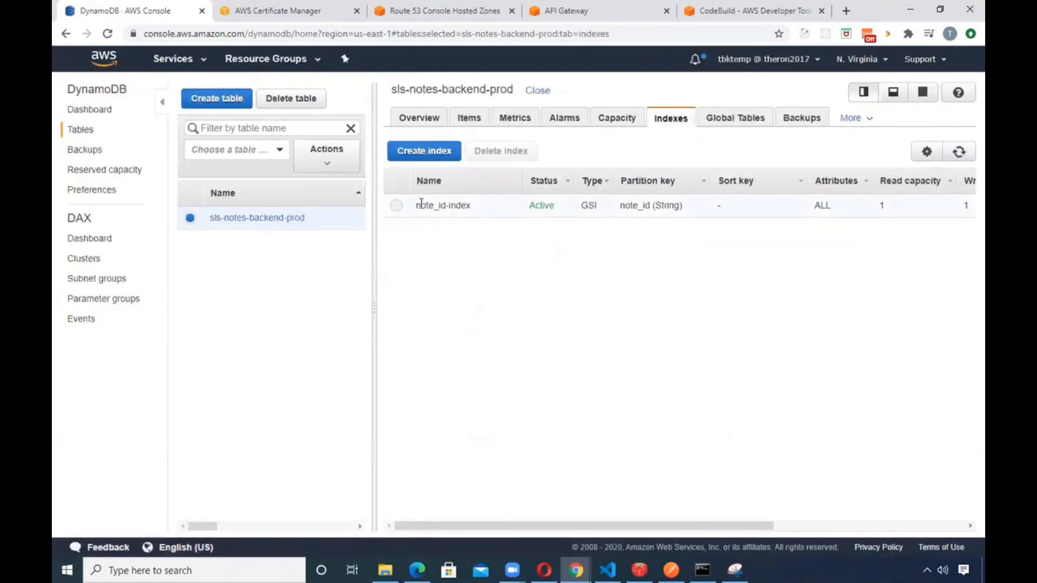
mouse_move(520, 209)
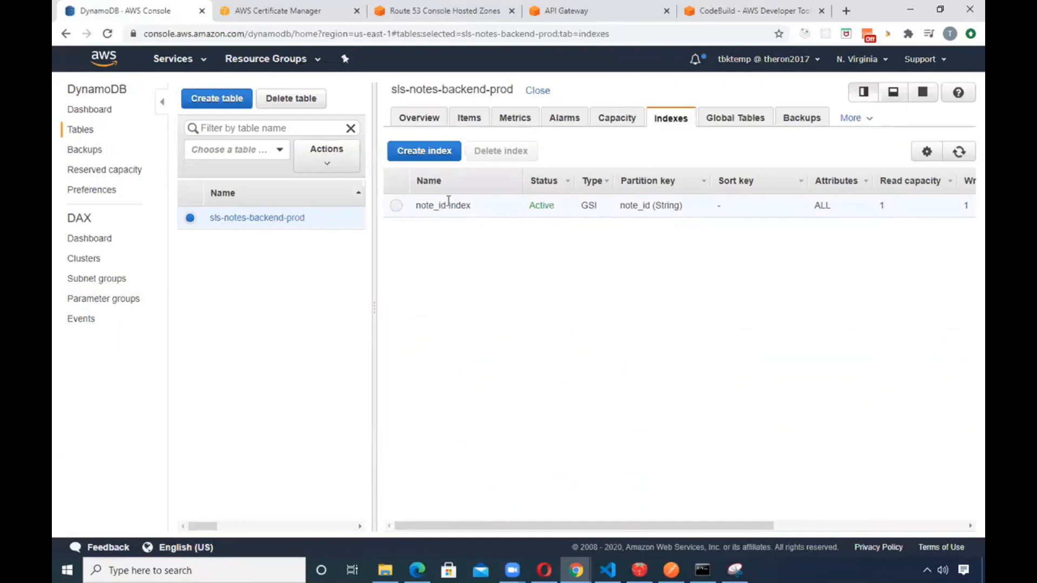
mouse_move(652, 209)
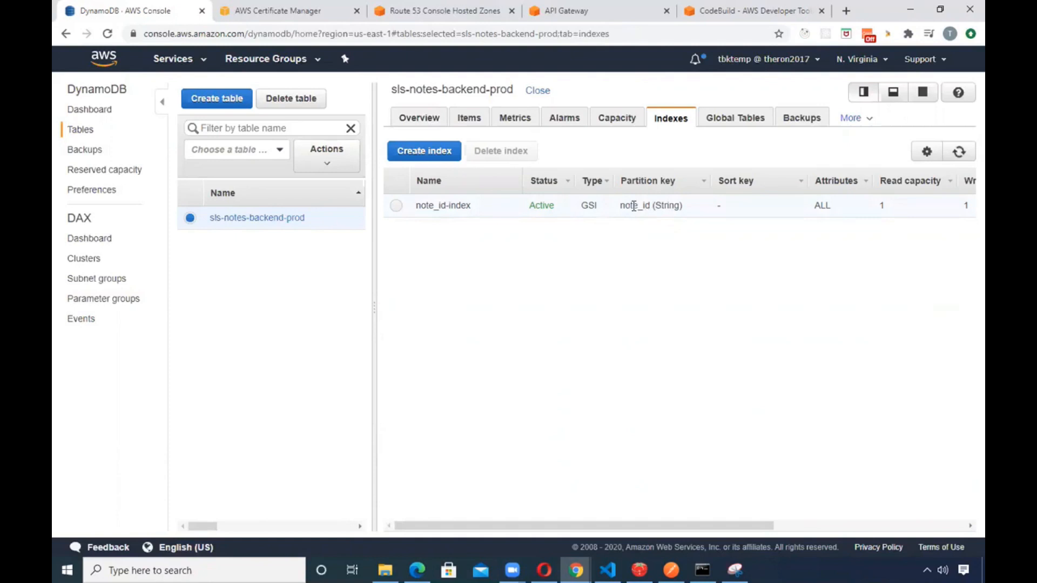
click(395, 205)
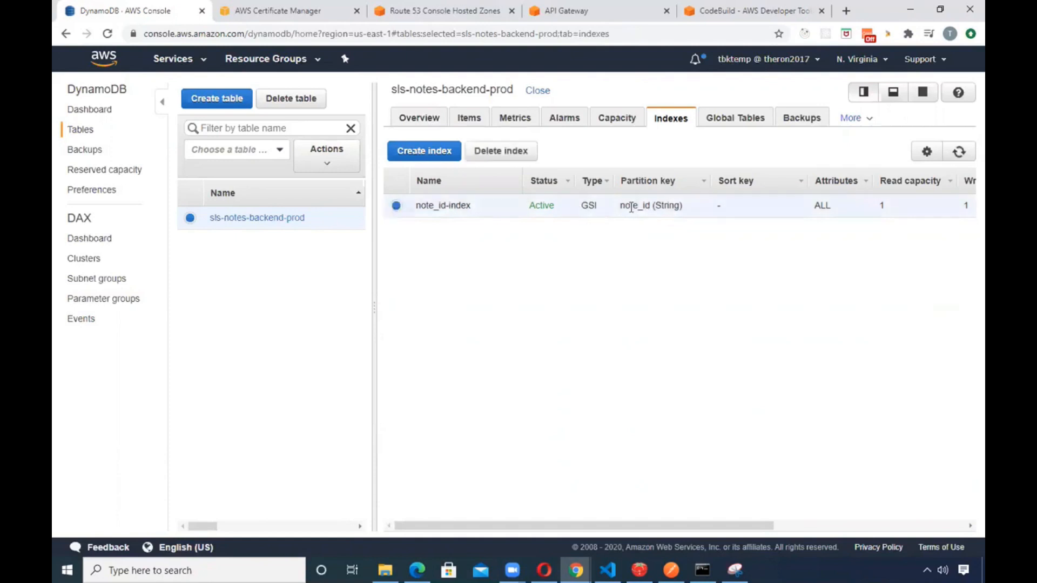
double_click(635, 205)
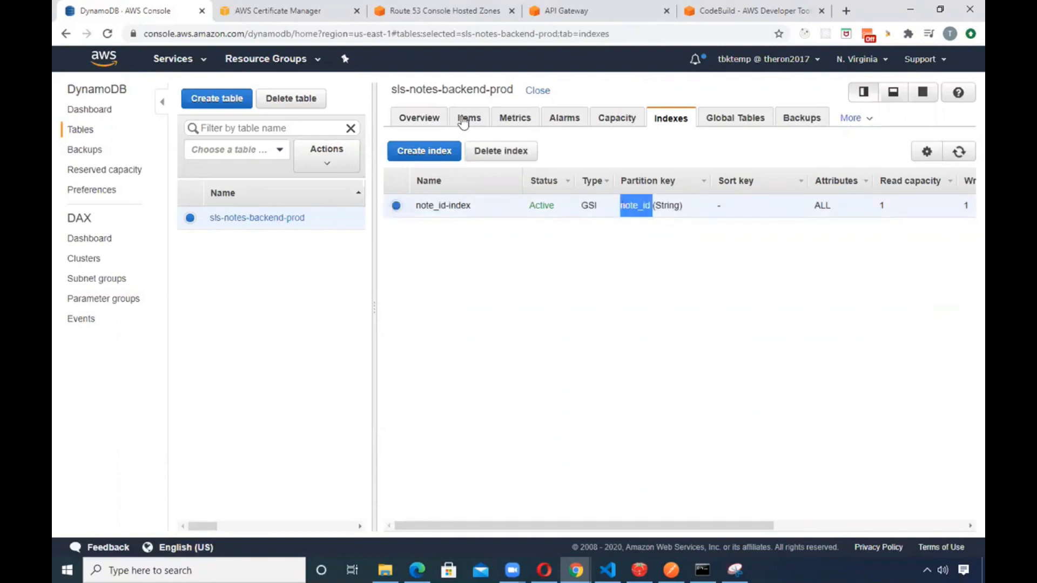
Check the table overview's user_id primary partition key, then return to the Indexes list
click(419, 117)
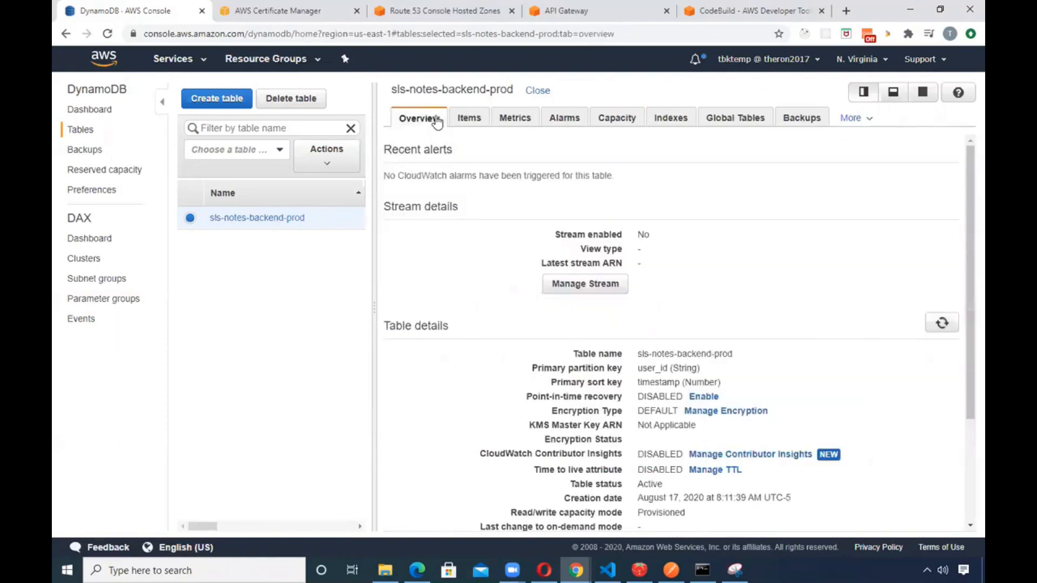
scroll(down, 3)
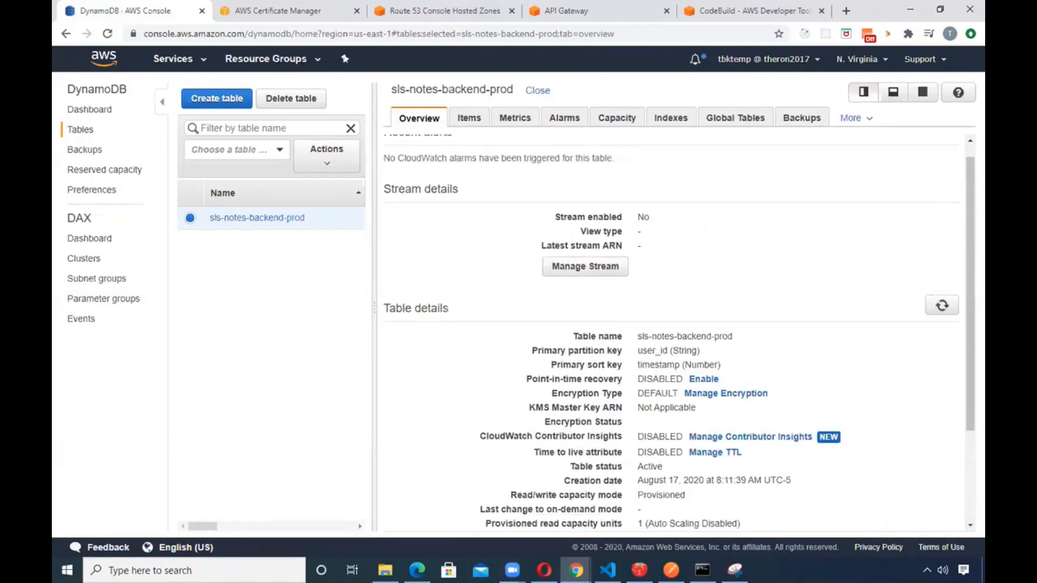
scroll(down, 3)
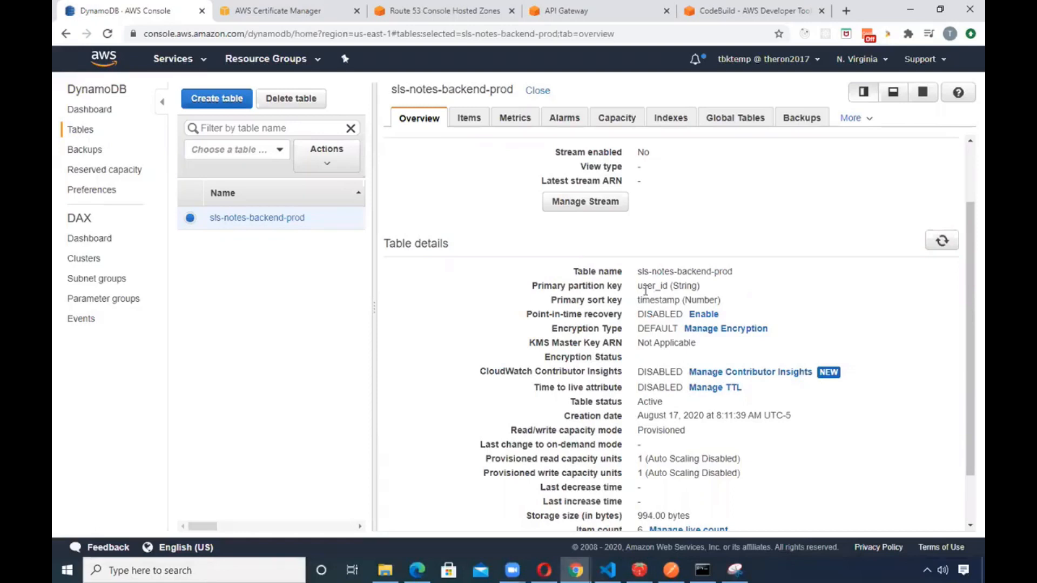
double_click(652, 286)
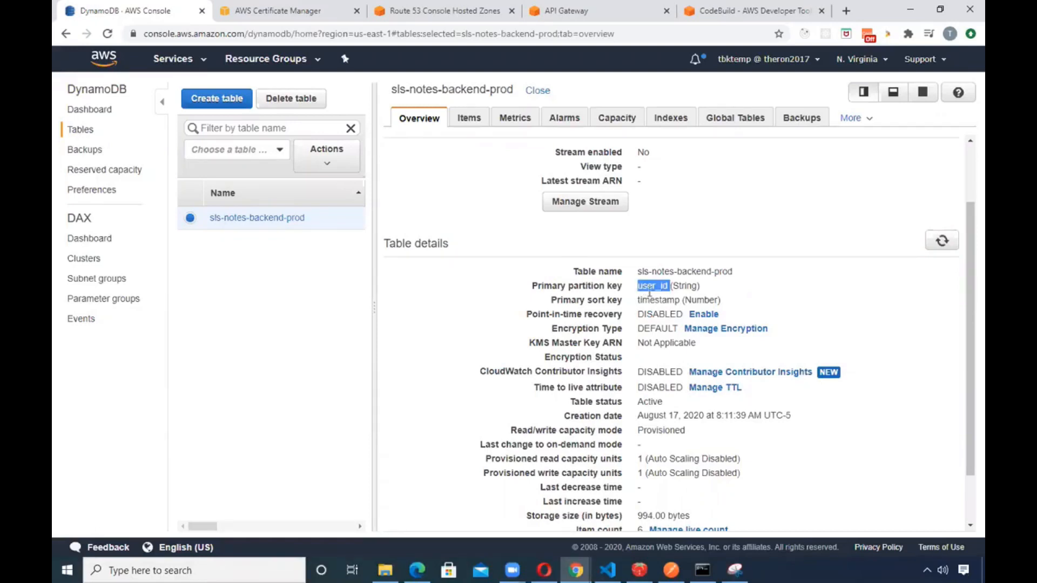
click(670, 117)
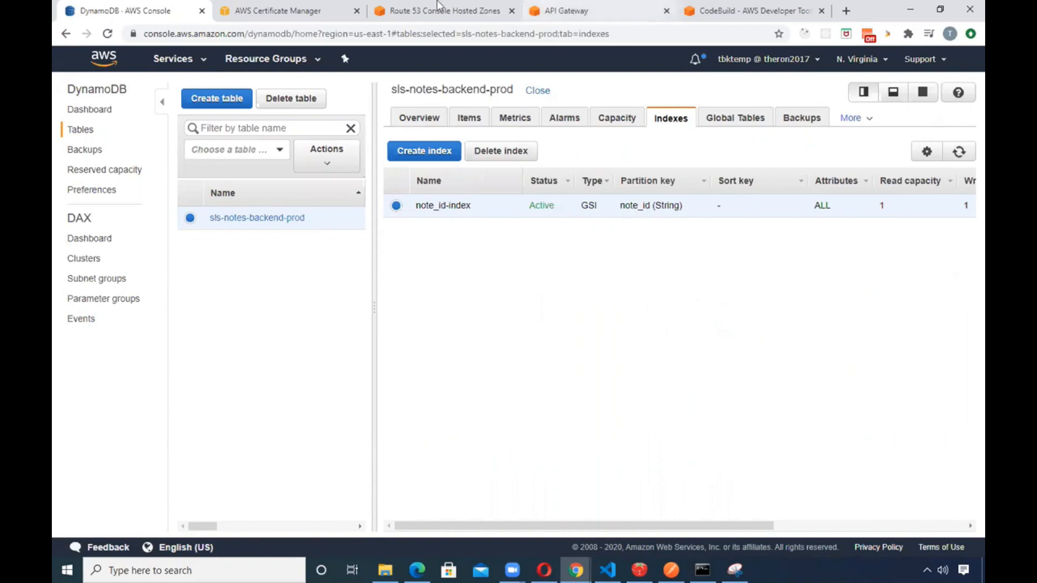
mouse_move(443, 11)
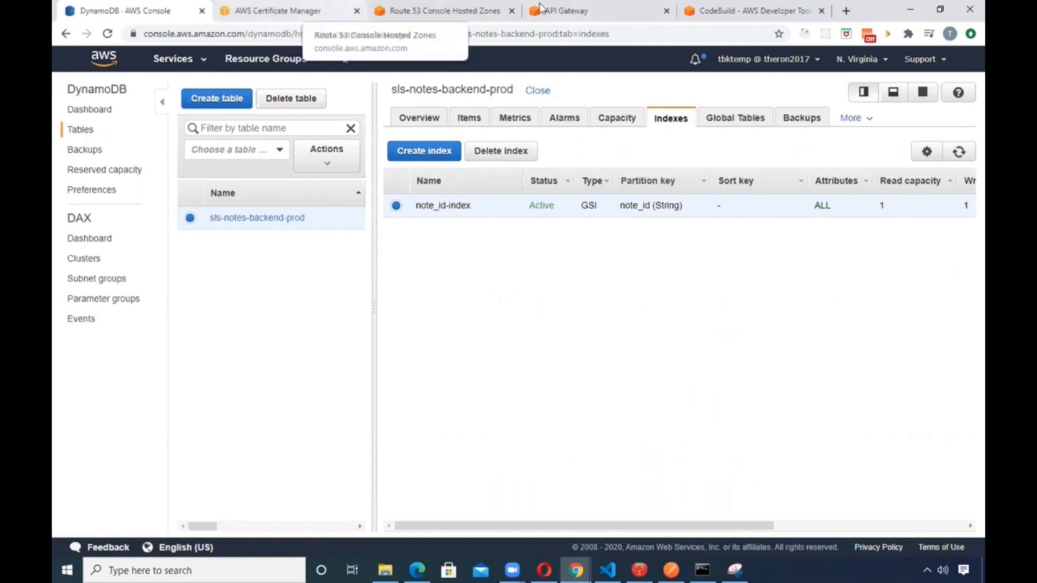
Review the prod stage settings for the GET and OPTIONS /notes methods in API Gateway
click(563, 11)
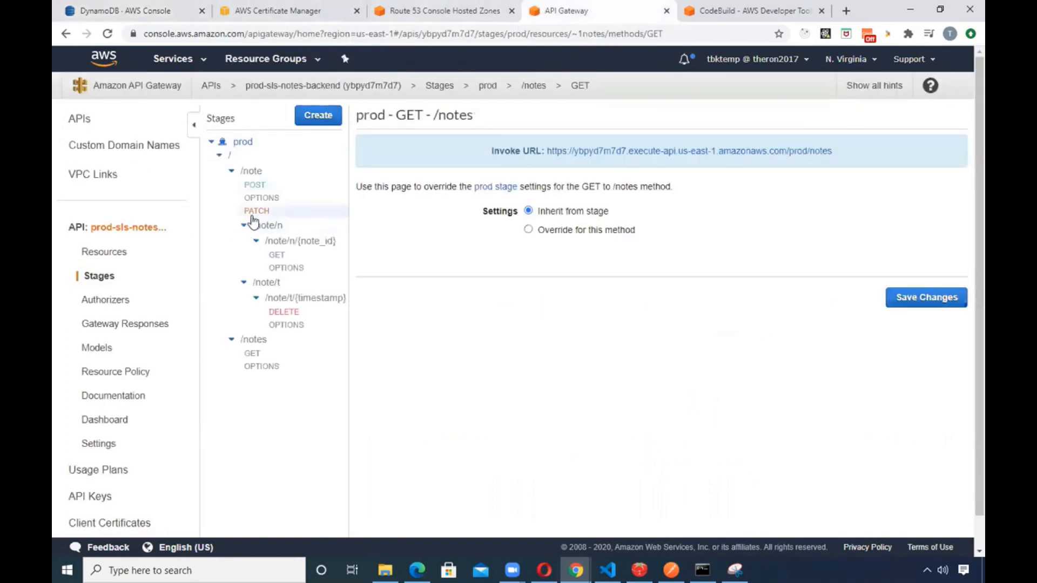
click(262, 366)
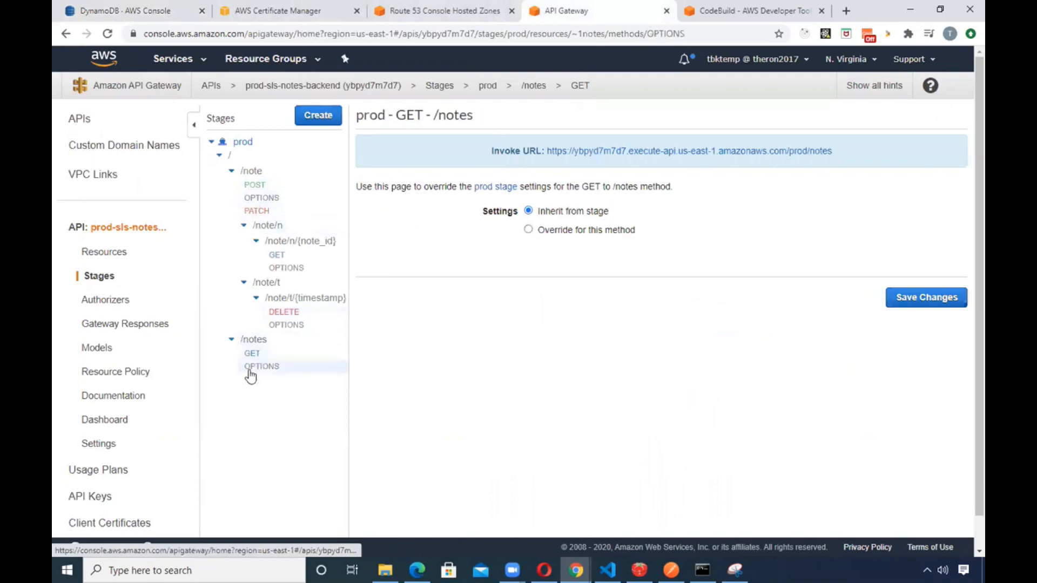
click(261, 366)
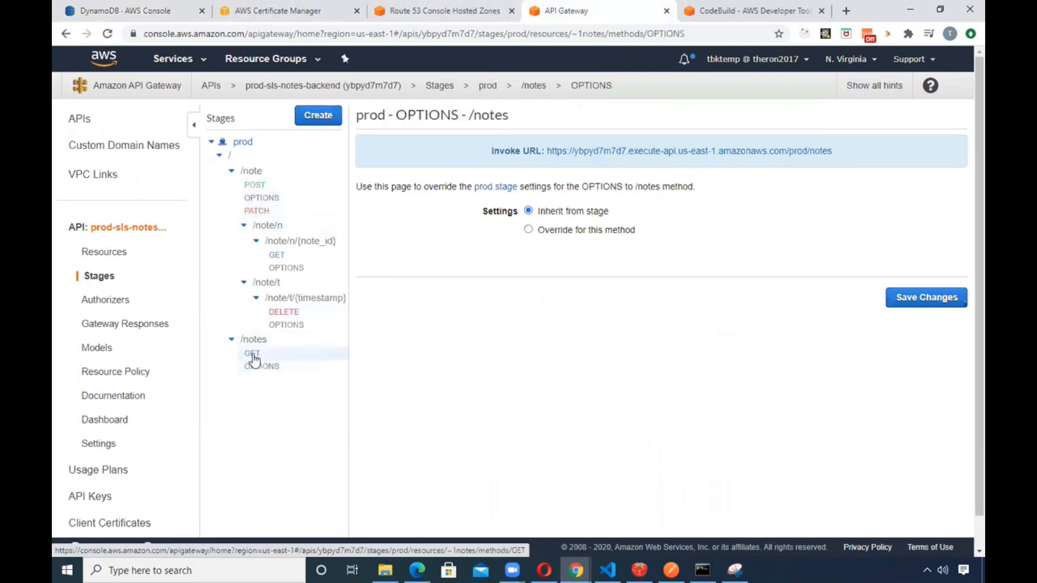
click(252, 353)
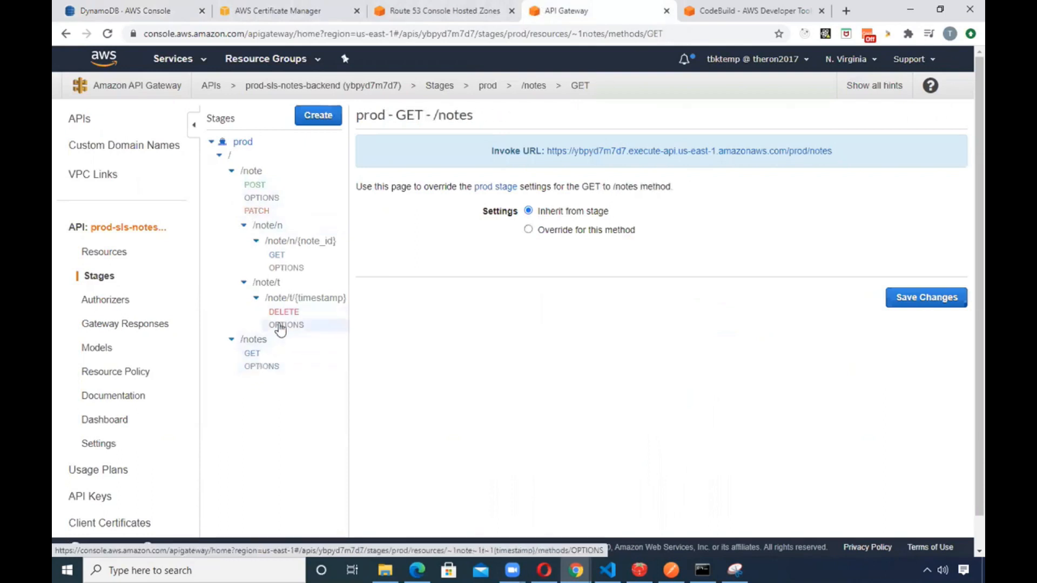
Review OPTIONS /note/t/{timestamp} and the GET /note/n/{note_id} invoke URL
click(286, 324)
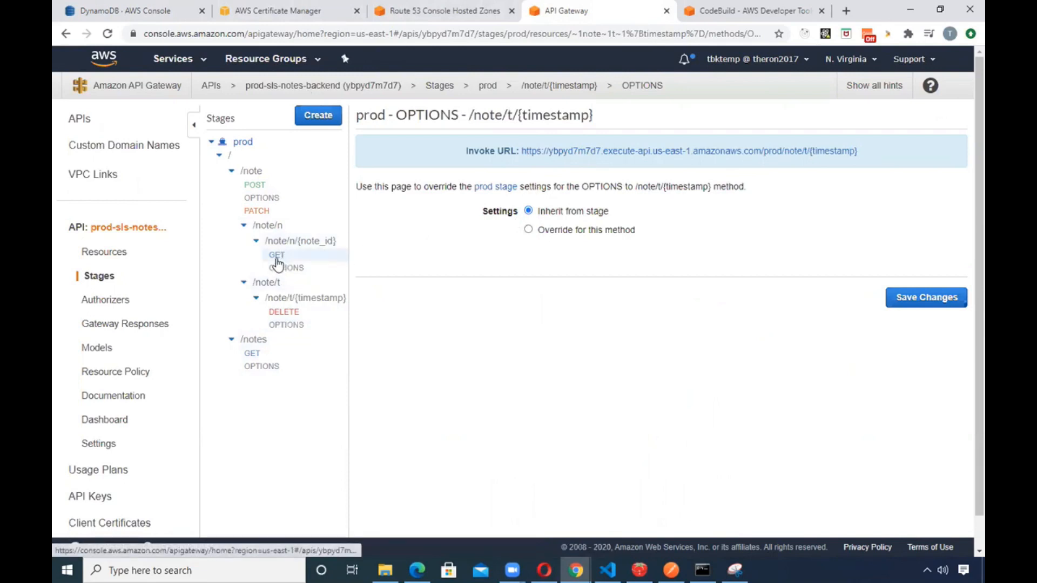
click(276, 254)
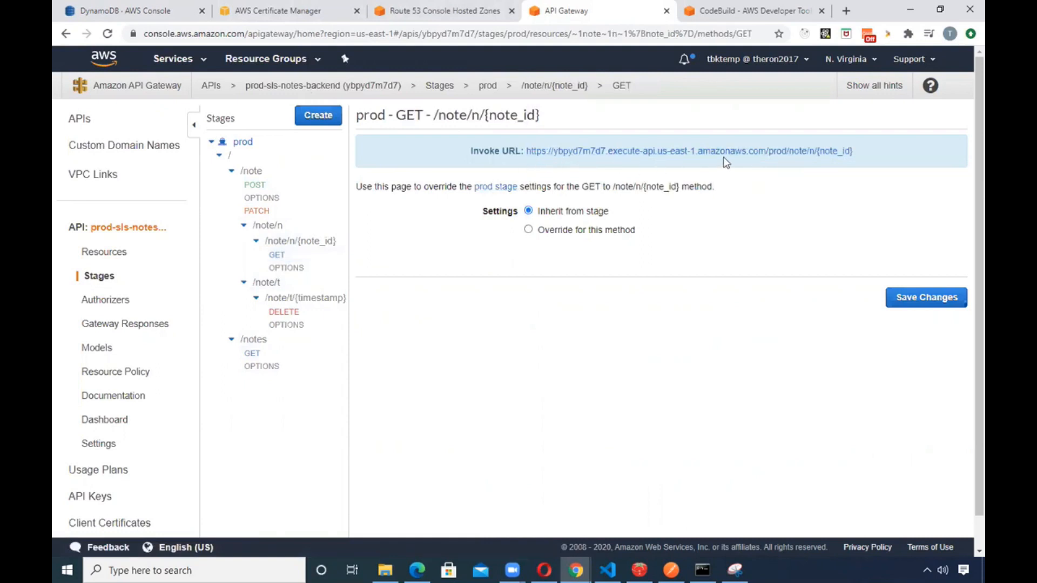
mouse_move(781, 151)
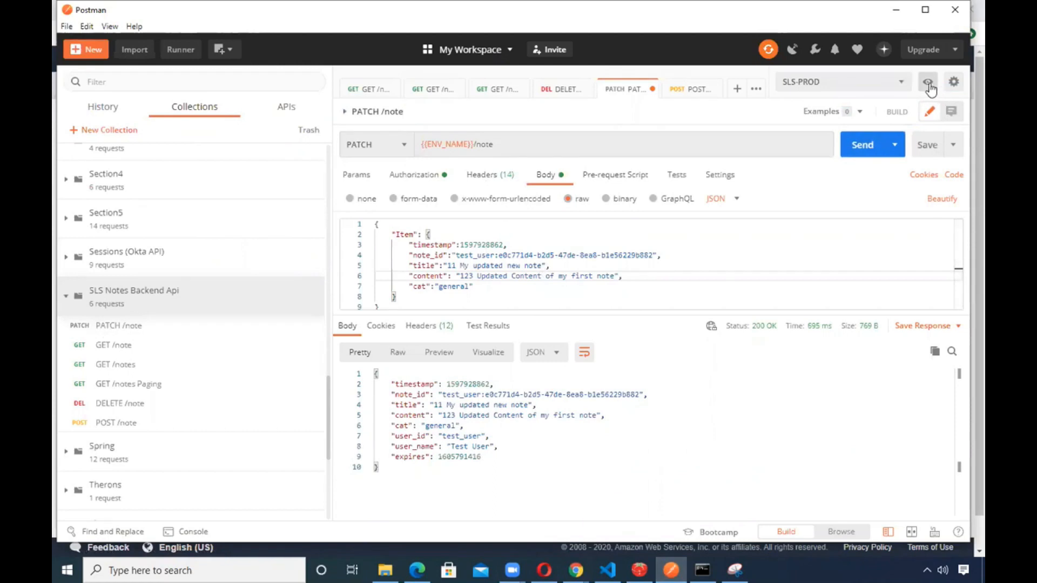
Peek at the SLS-PROD environment variables for the PATCH /note request in Postman
click(927, 81)
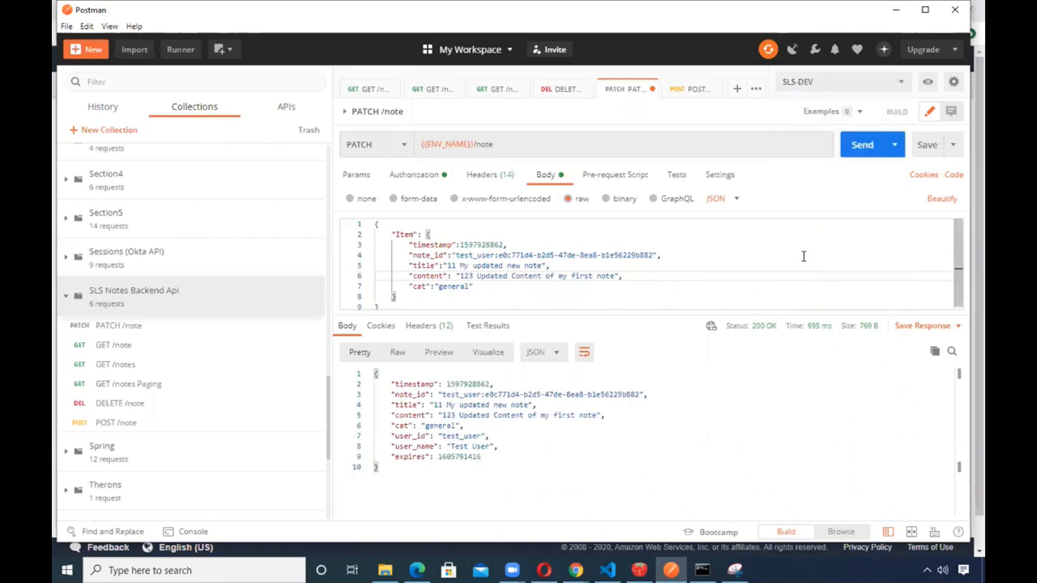
click(927, 81)
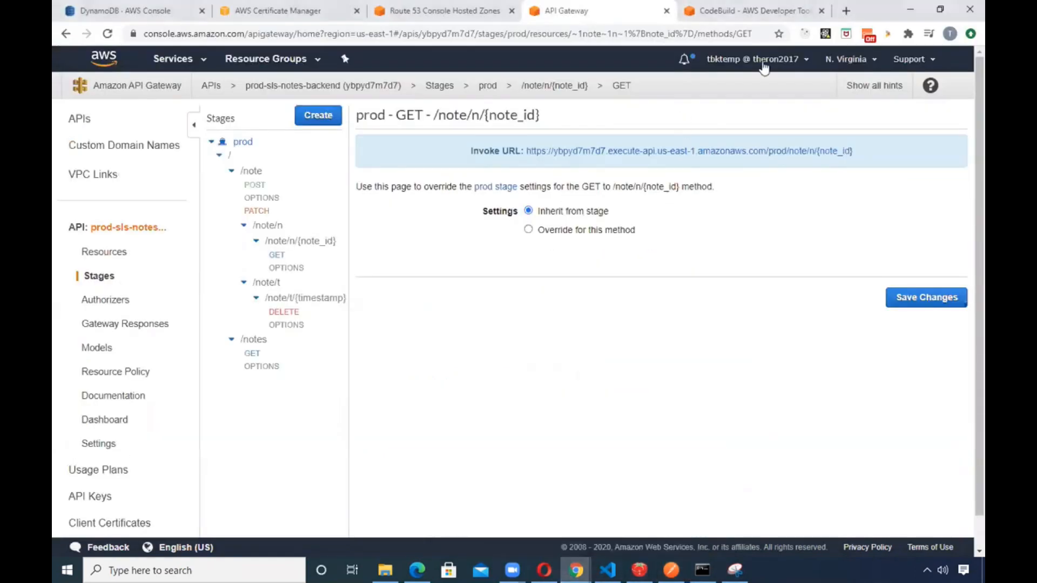
mouse_move(539, 124)
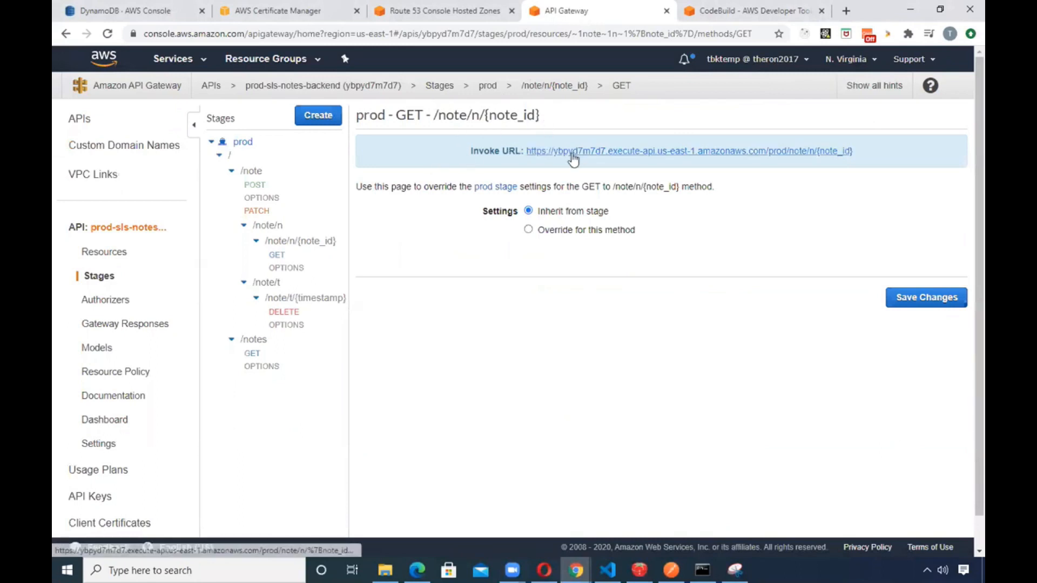
Check the api.tbkousek.com DNS records in the Route 53 hosted zone
click(443, 11)
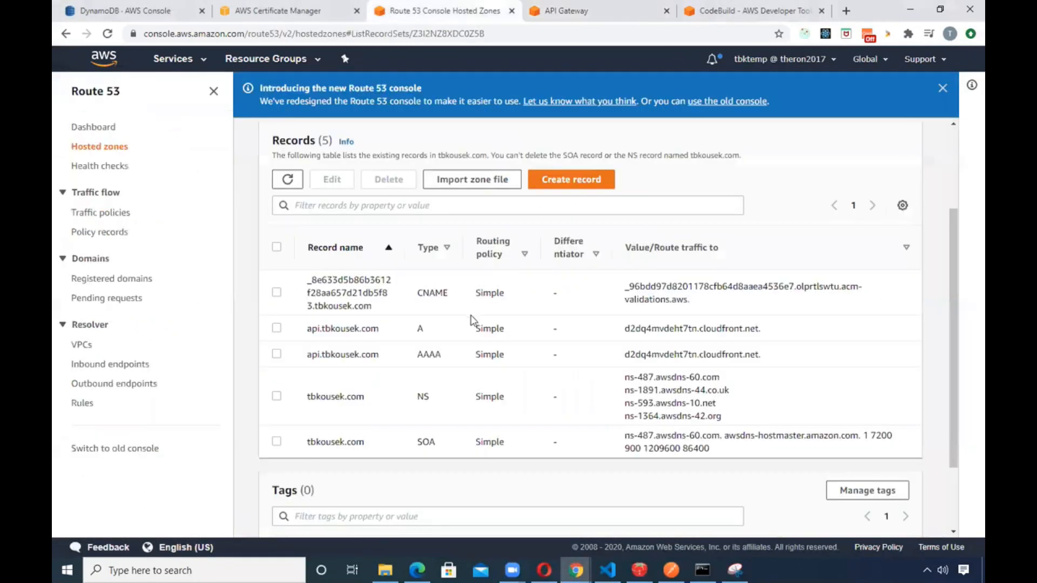
mouse_move(247, 363)
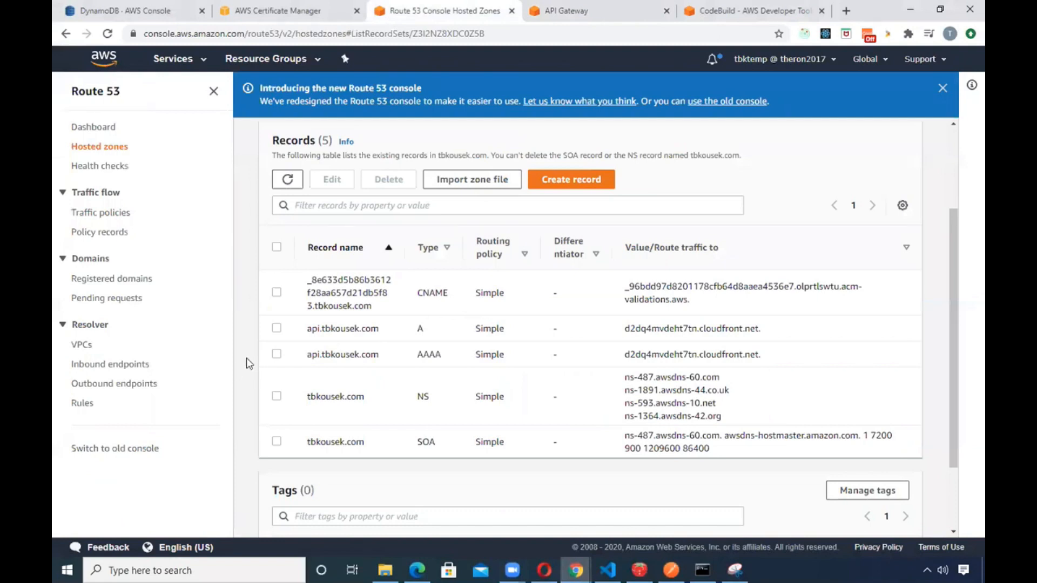
mouse_move(389, 378)
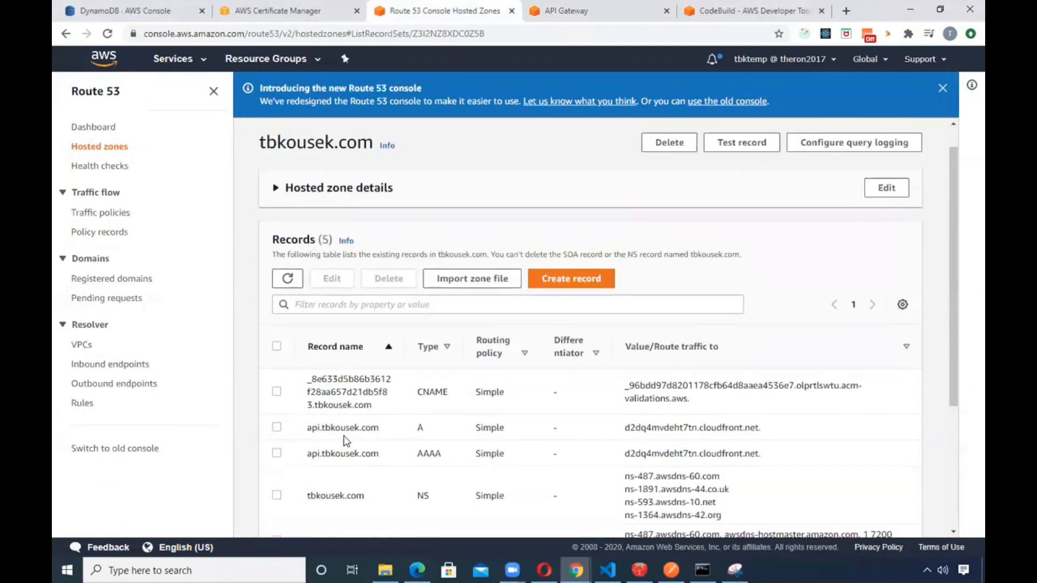
double_click(342, 428)
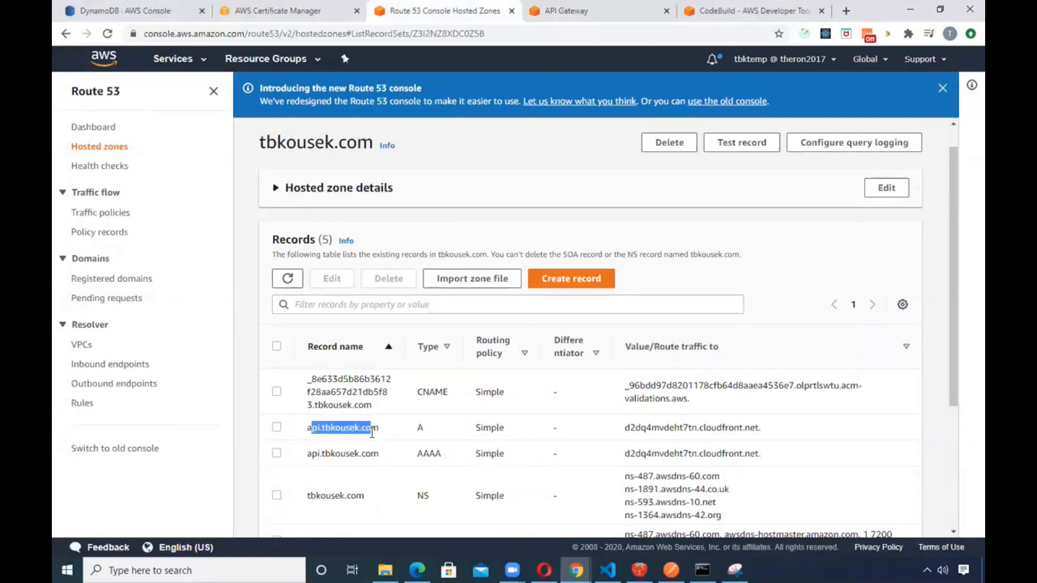
scroll(down, 3)
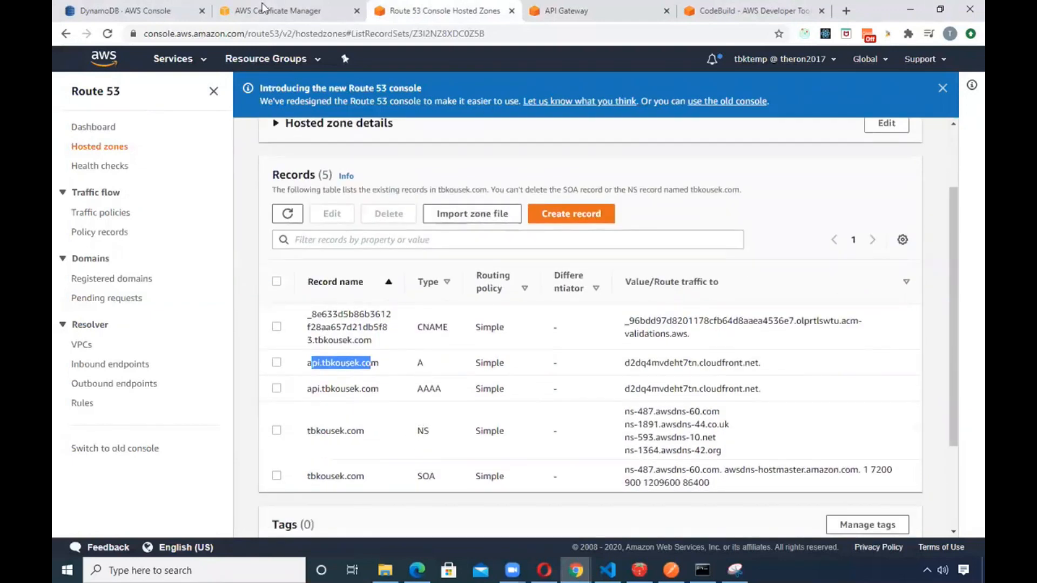
Show the tbkousek.com certificate's CNAME validation record in Certificate Manager
click(286, 10)
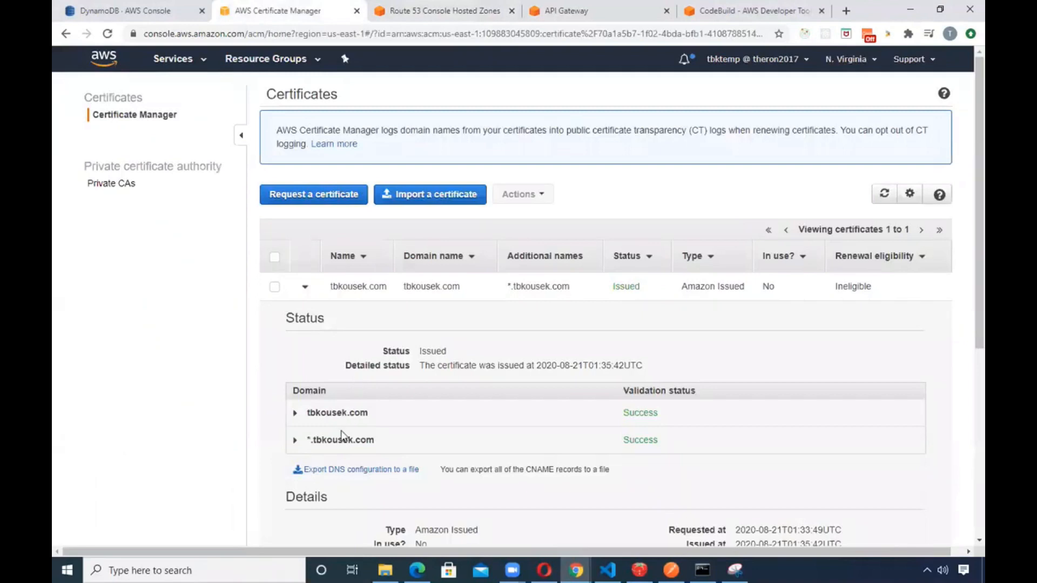
scroll(down, 3)
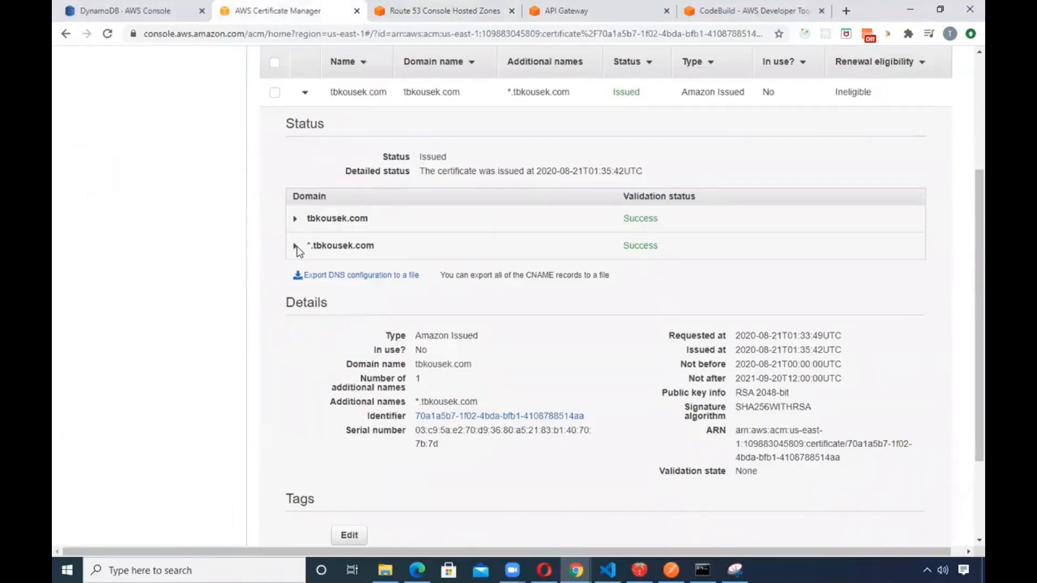
click(295, 218)
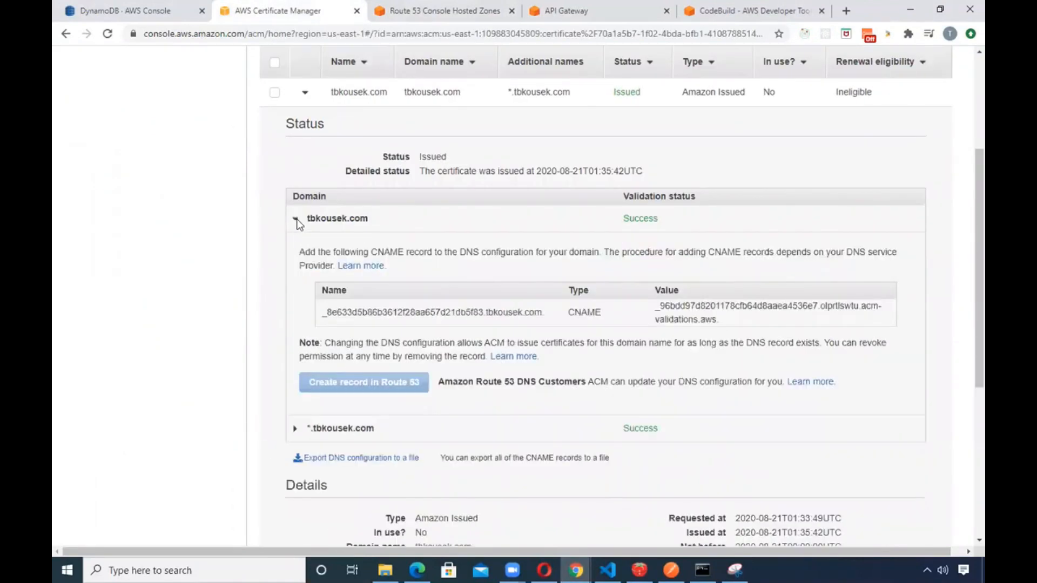
click(296, 219)
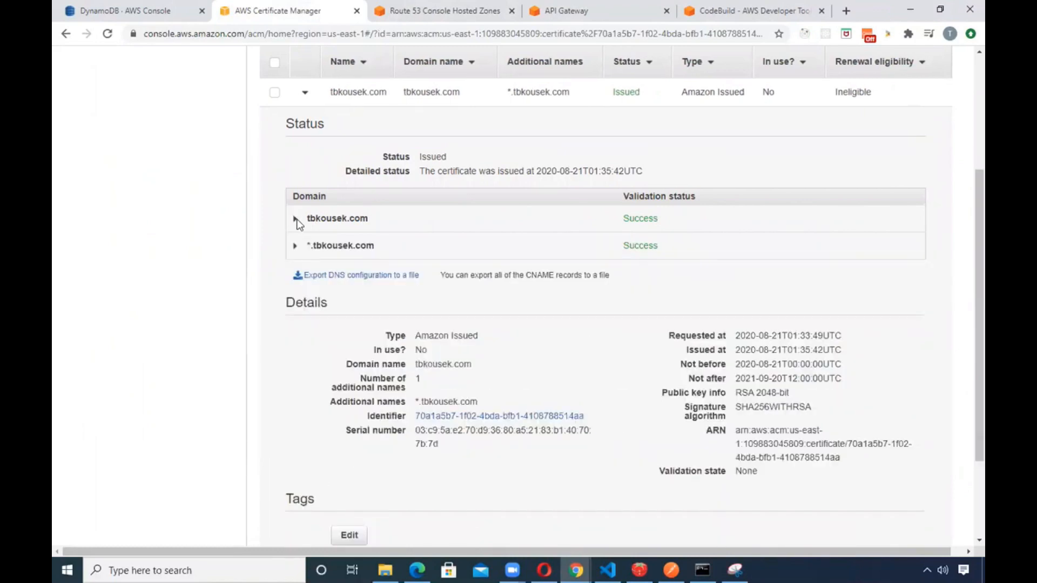
click(295, 218)
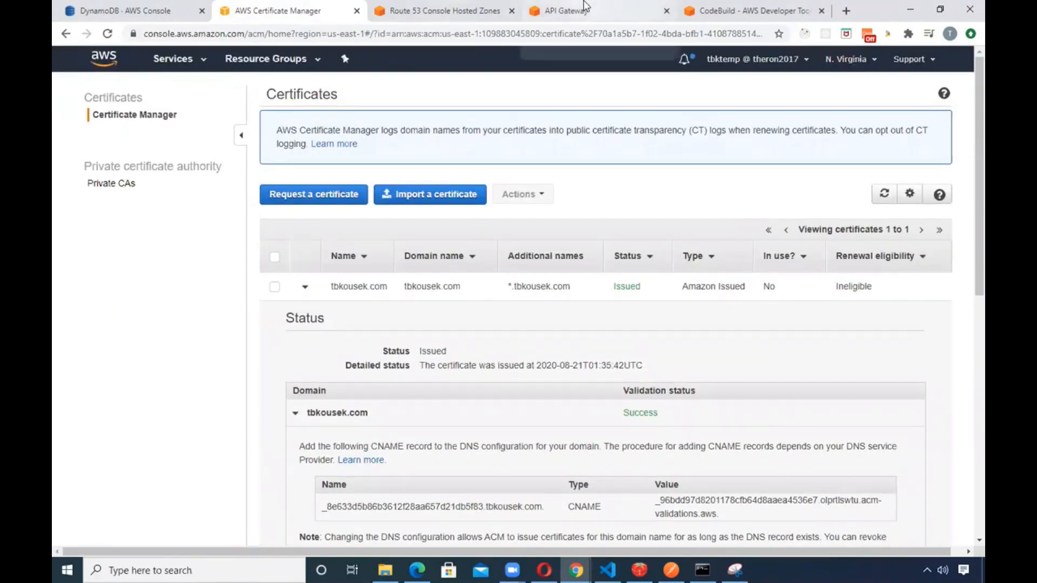
Return to the API Gateway prod stage settings with the GET /note/n/{note_id} invoke URL
click(565, 10)
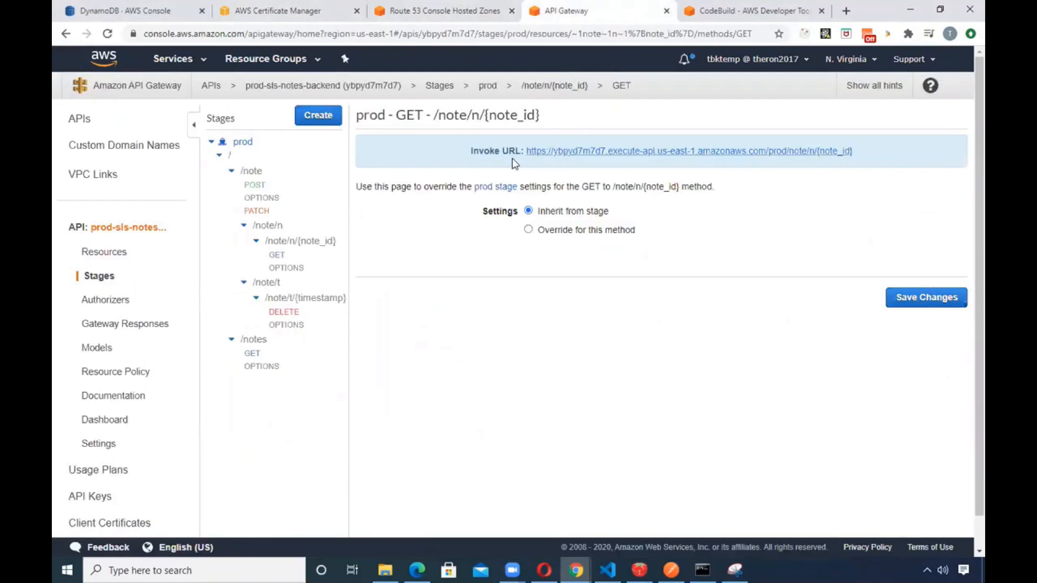
mouse_move(587, 150)
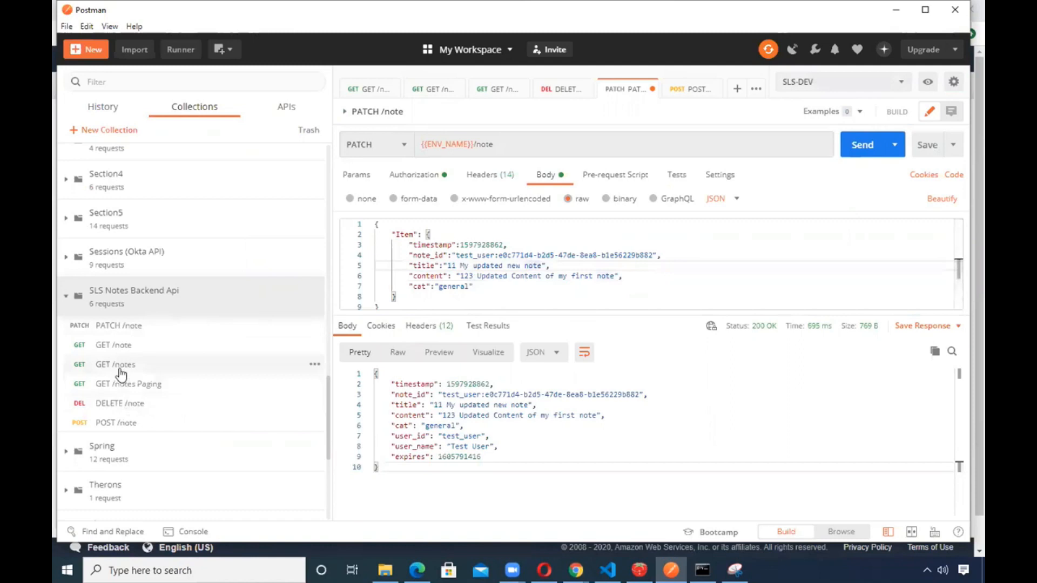
Run GET /notes under SLS-DEV in Postman, then switch to the editor running the offline server
click(115, 365)
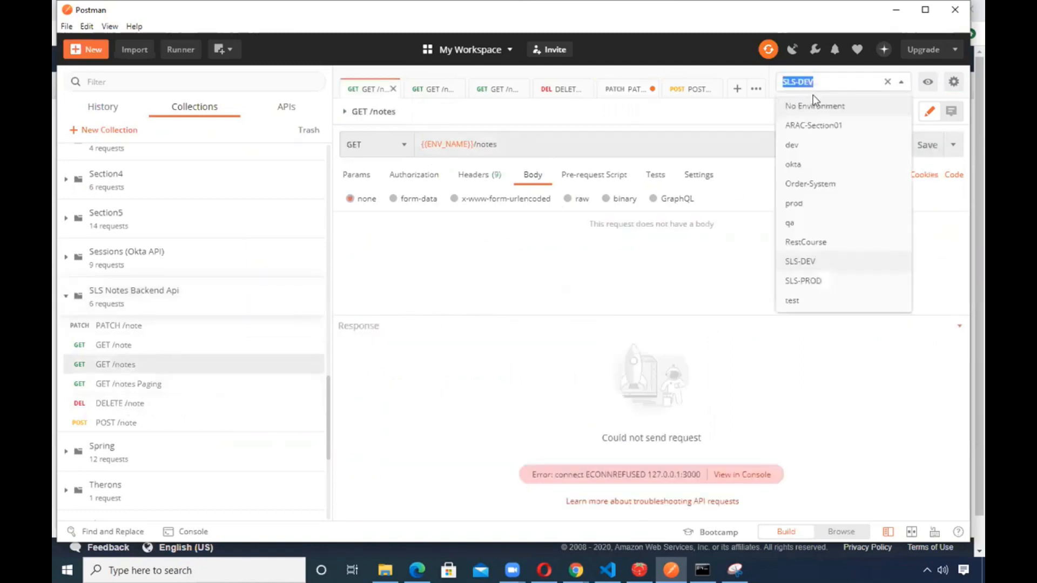
click(871, 144)
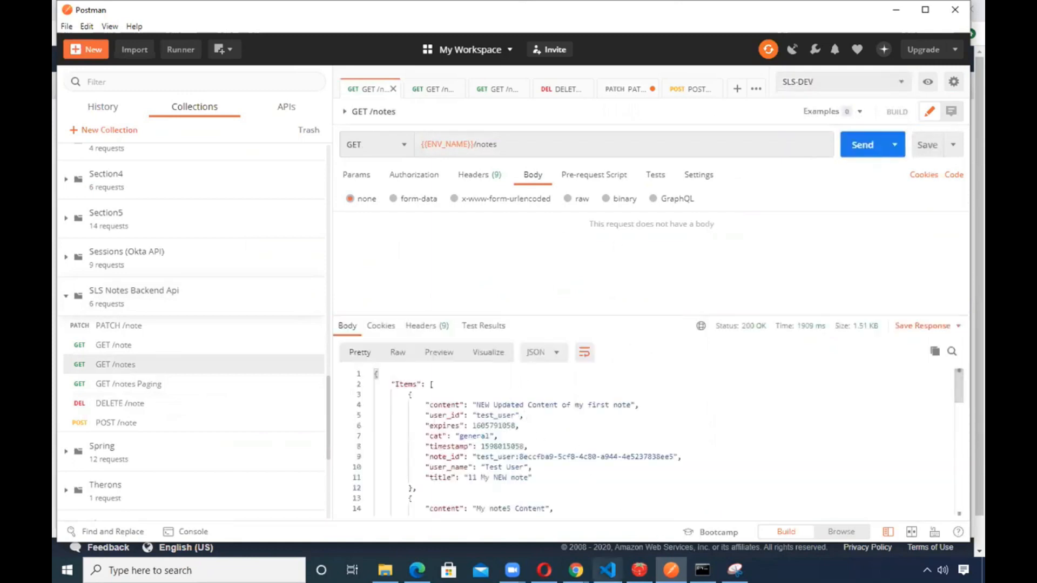
click(606, 571)
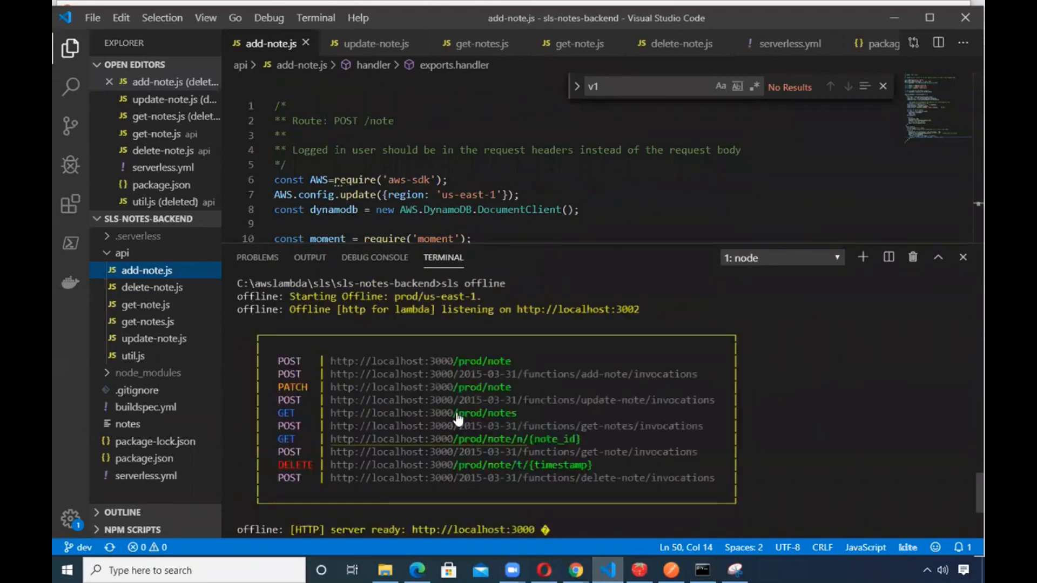
mouse_move(554, 251)
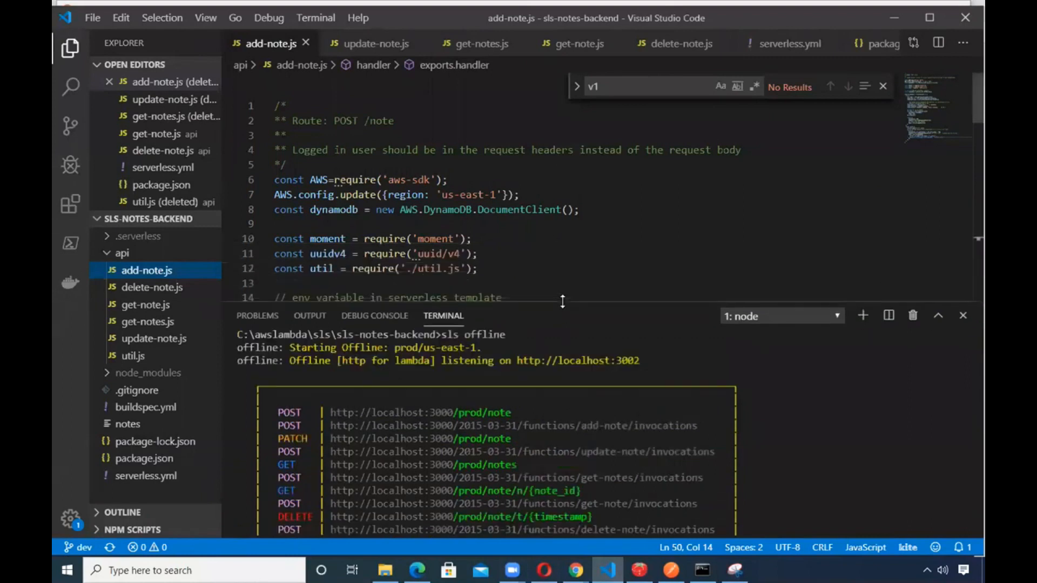
View the GET /prod/notes log in the terminal, stop the offline server, and return to Postman
scroll(down, 3)
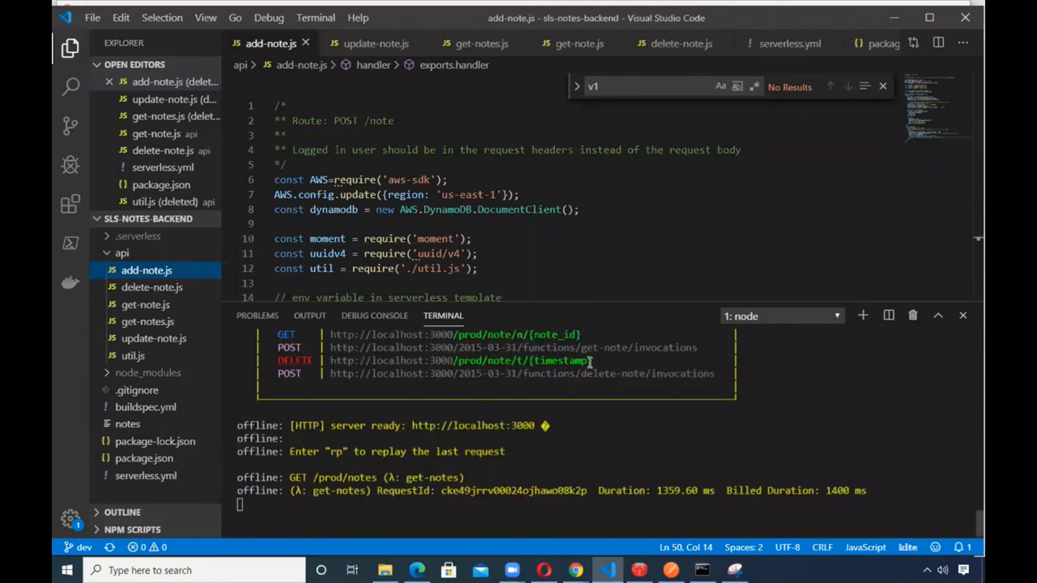
click(670, 570)
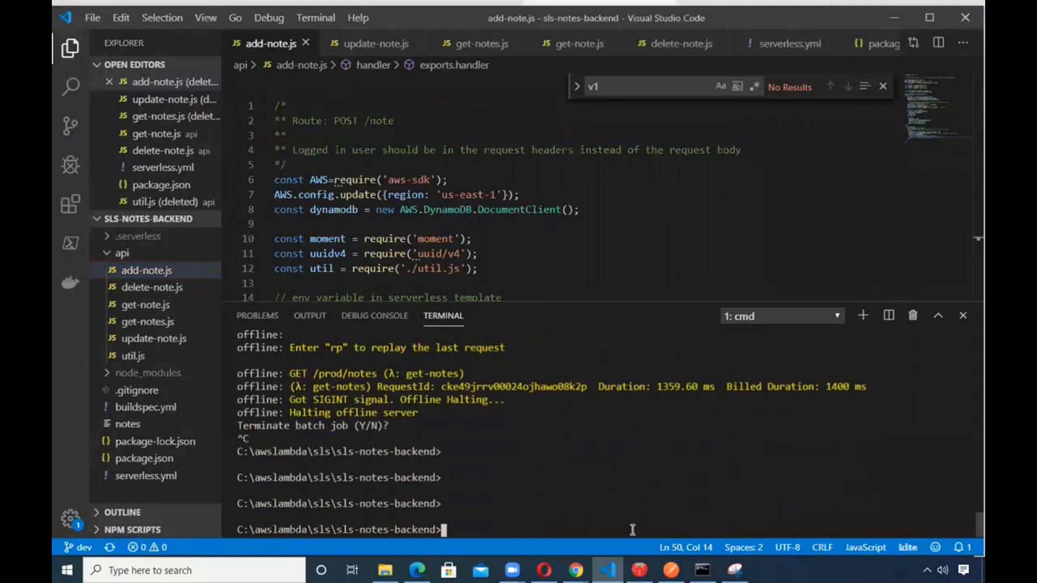
click(670, 570)
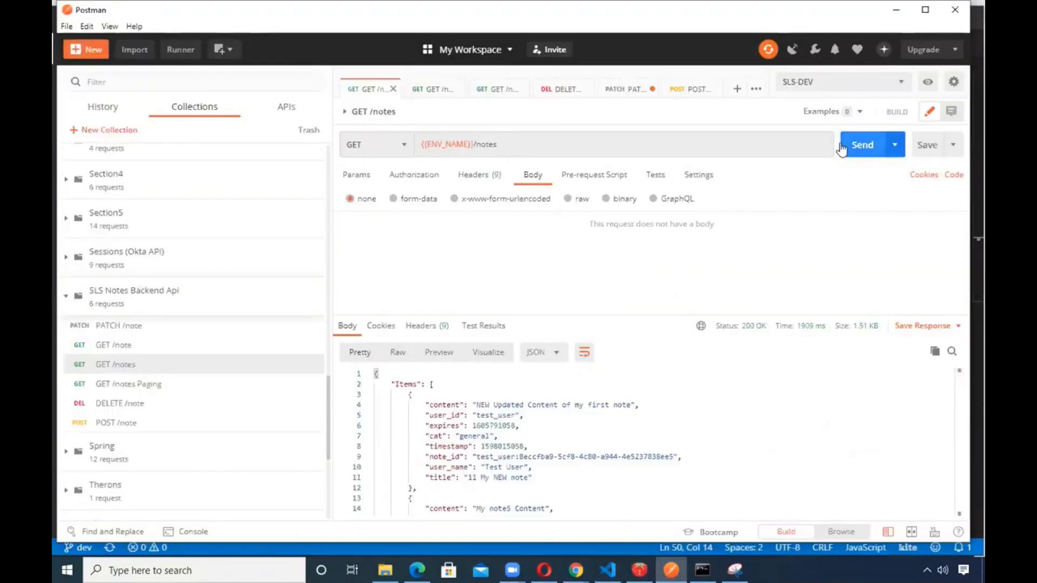
Resend GET /notes under SLS-DEV, then switch to SLS-PROD and get 200 OK
click(862, 145)
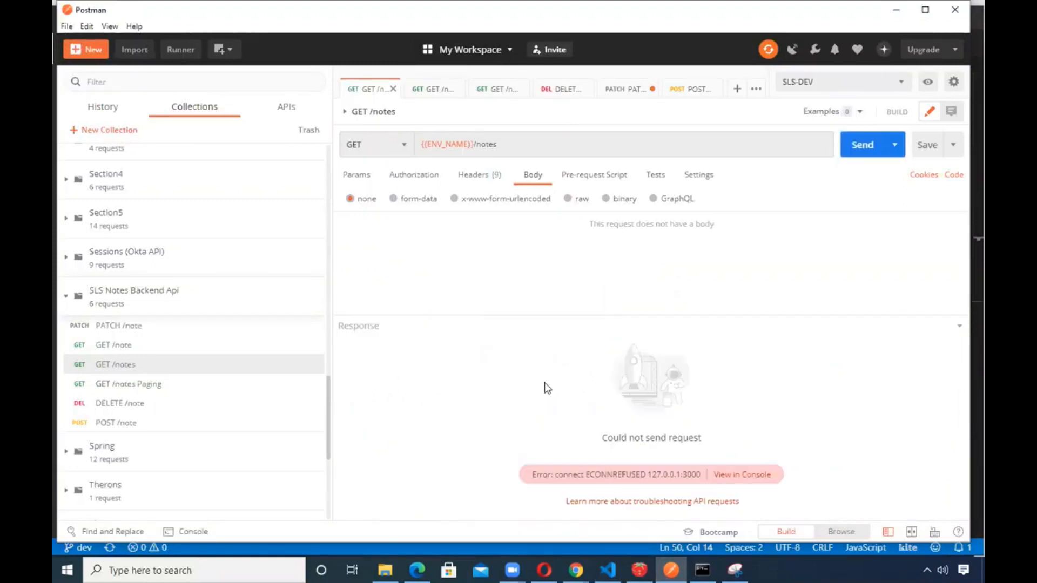
mouse_move(640, 471)
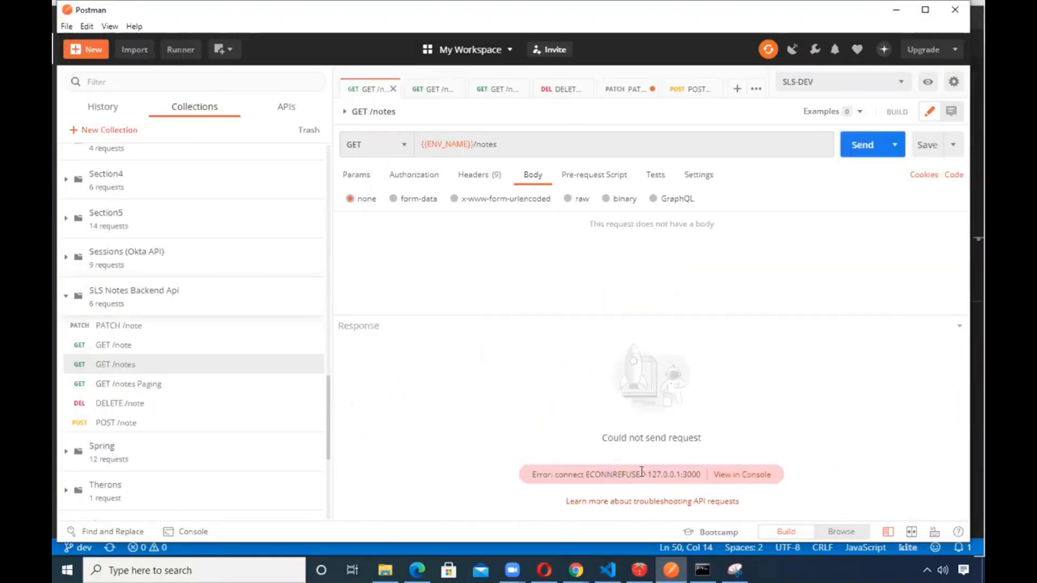
click(840, 81)
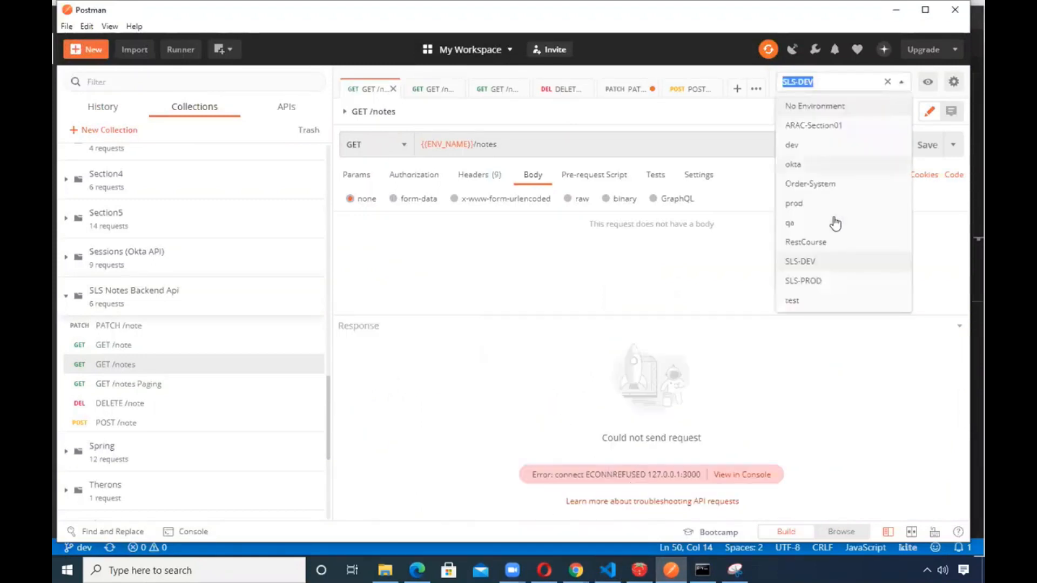
click(802, 280)
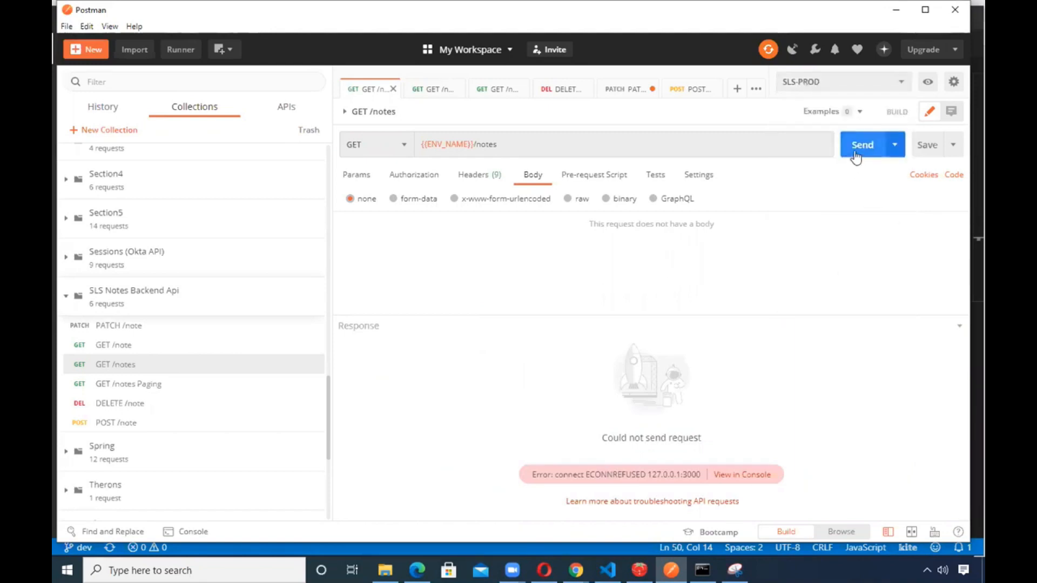
click(862, 145)
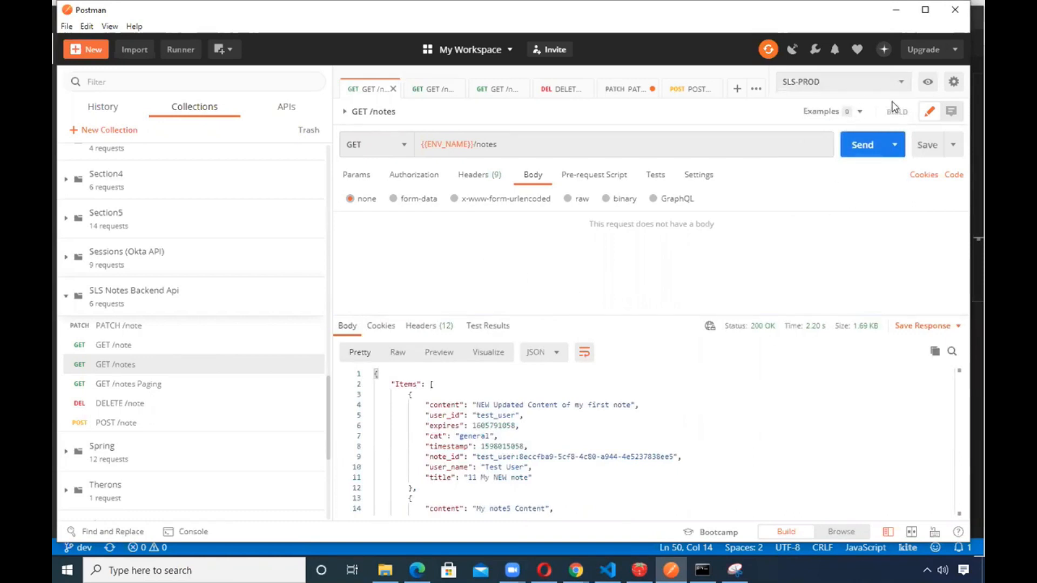
click(954, 82)
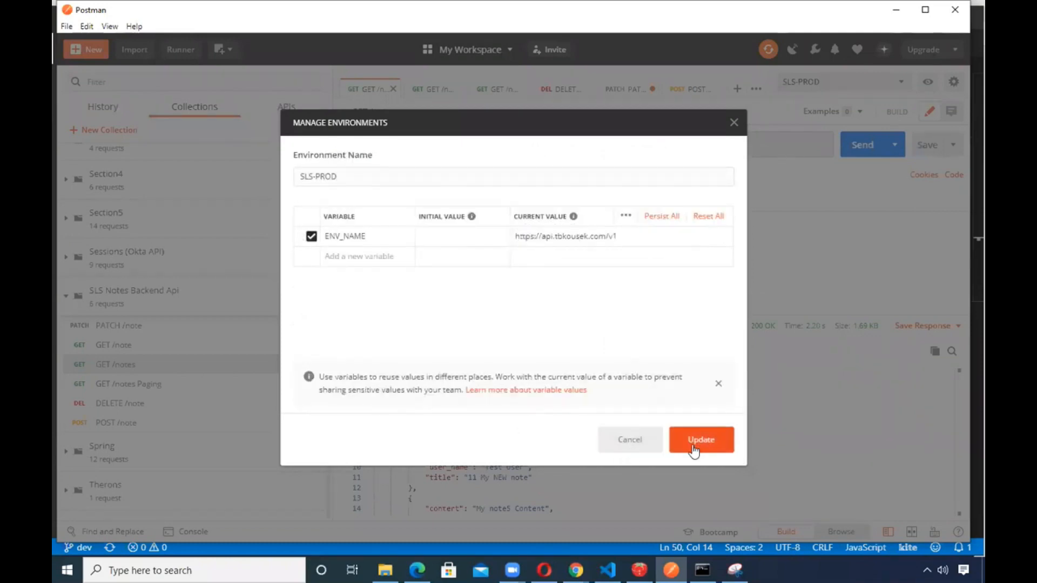
click(700, 439)
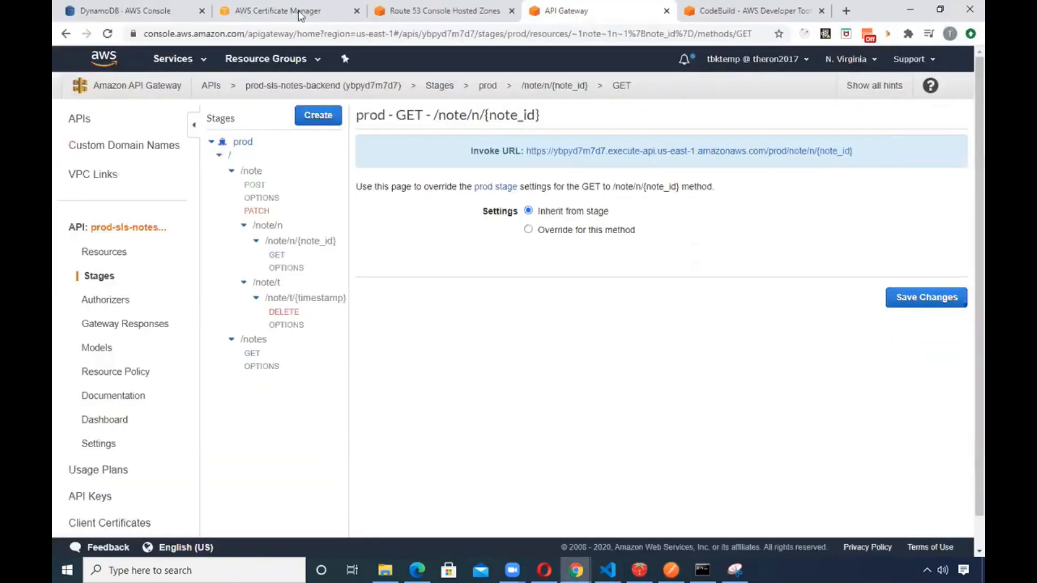
Revisit the certificate, Route 53 records and API Gateway, ending on the succeeded CodeBuild build
click(286, 11)
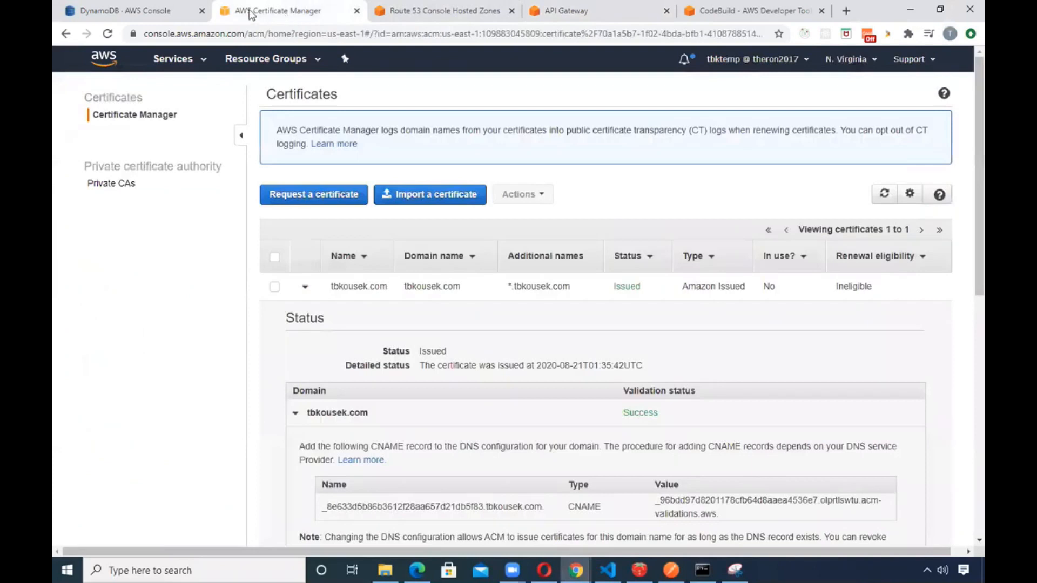
scroll(down, 3)
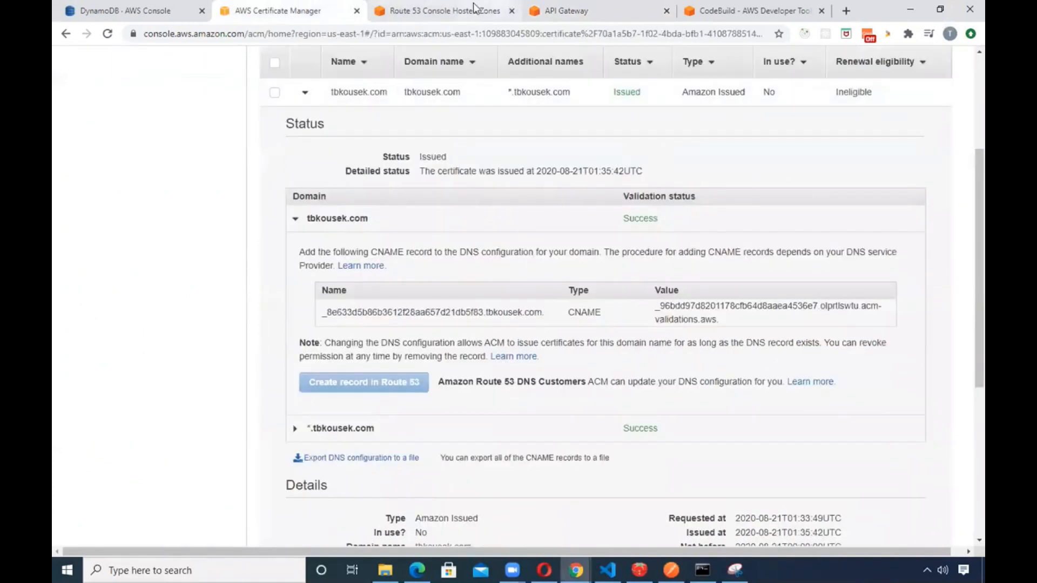
click(439, 11)
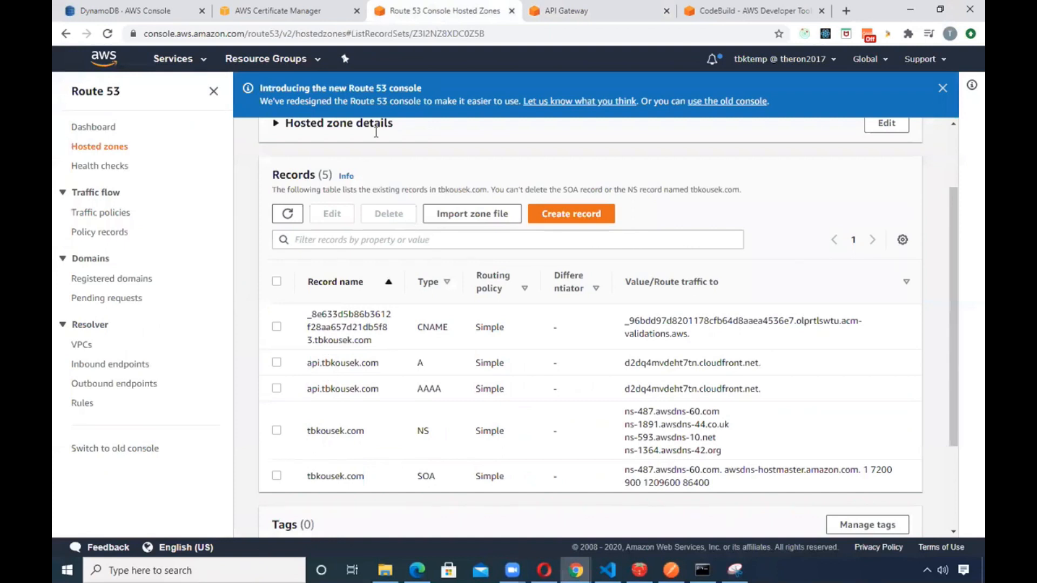
click(592, 10)
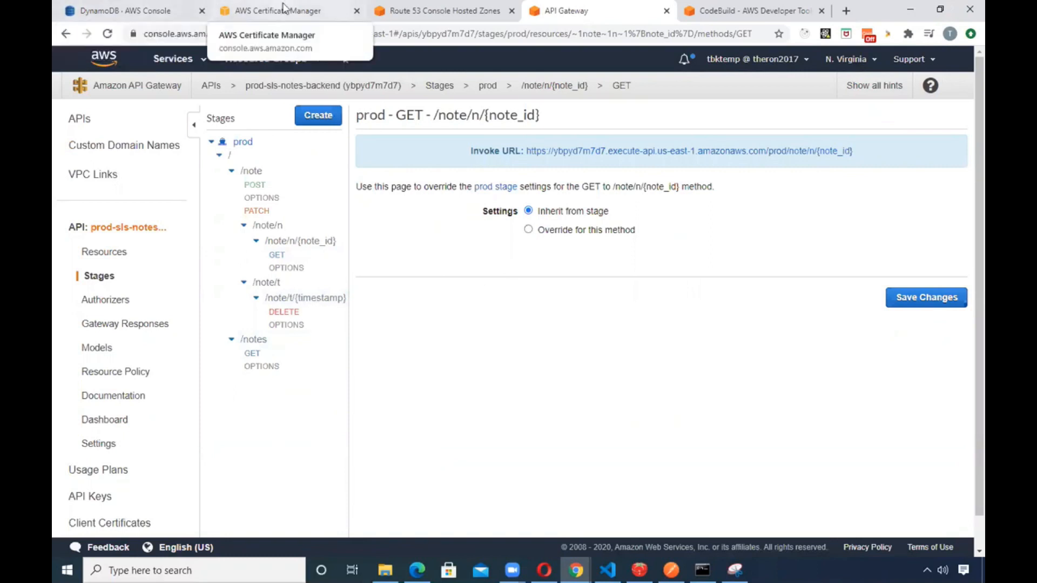
click(747, 10)
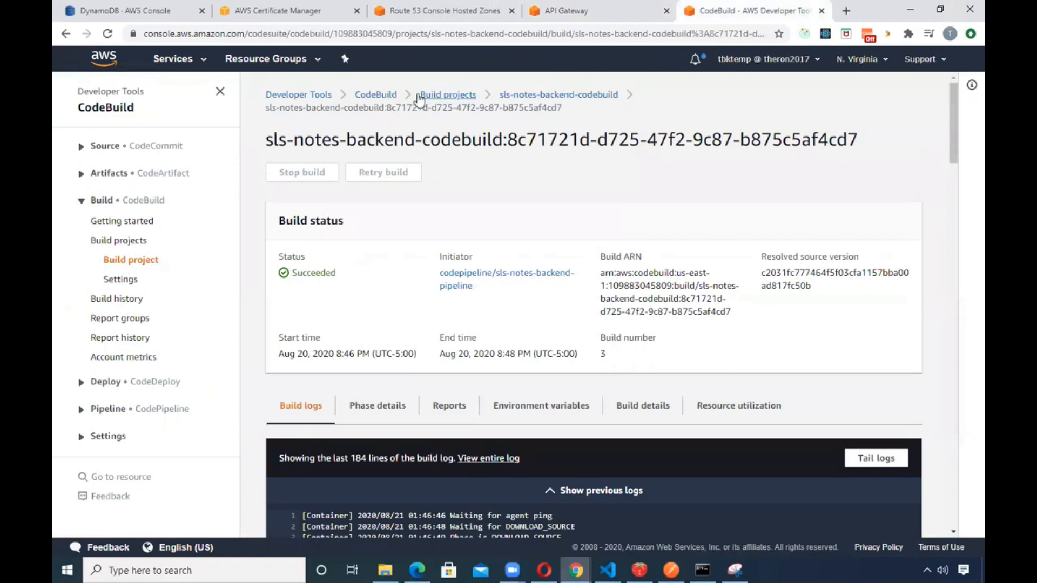
mouse_move(448, 94)
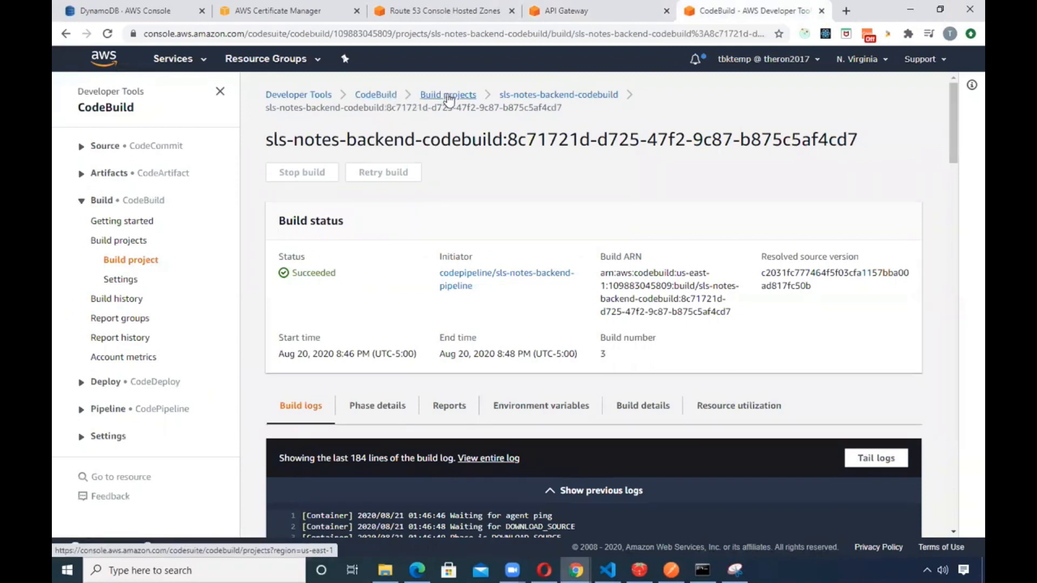
mouse_move(537, 94)
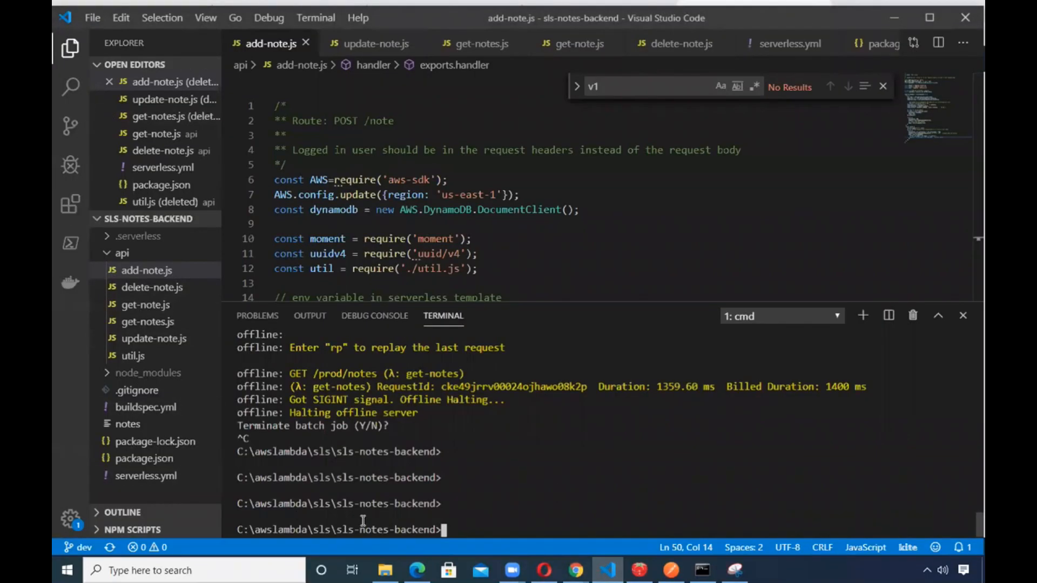
Run git status in the terminal to confirm branch dev is up to date with origin/dev
text(giot)
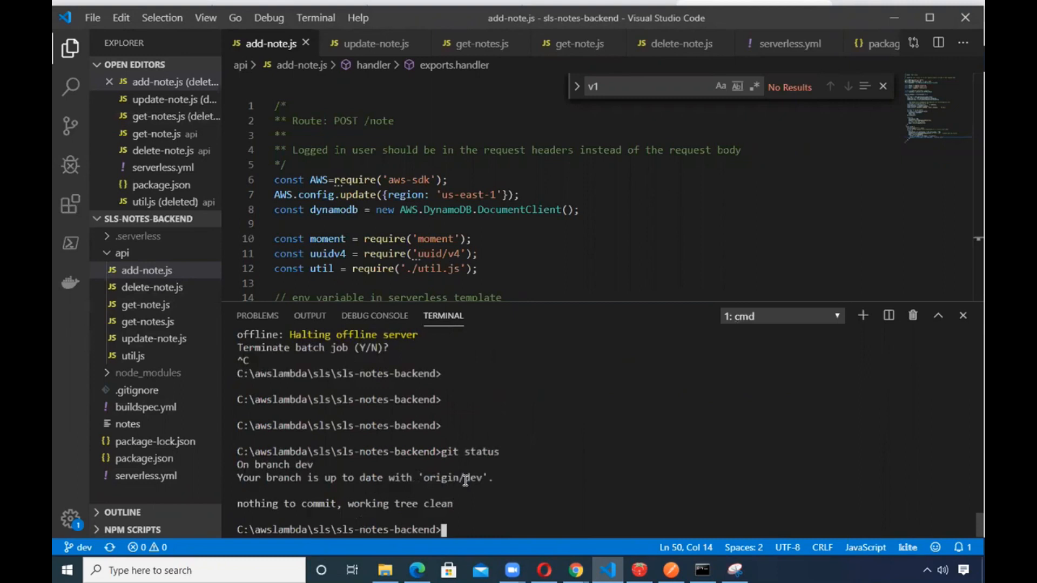
mouse_move(487, 475)
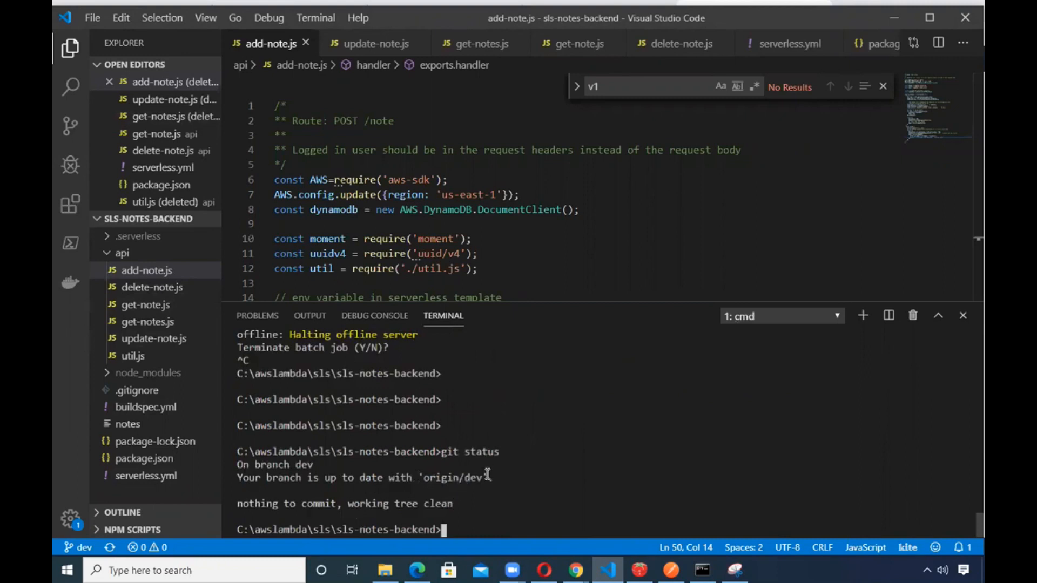
mouse_move(575, 569)
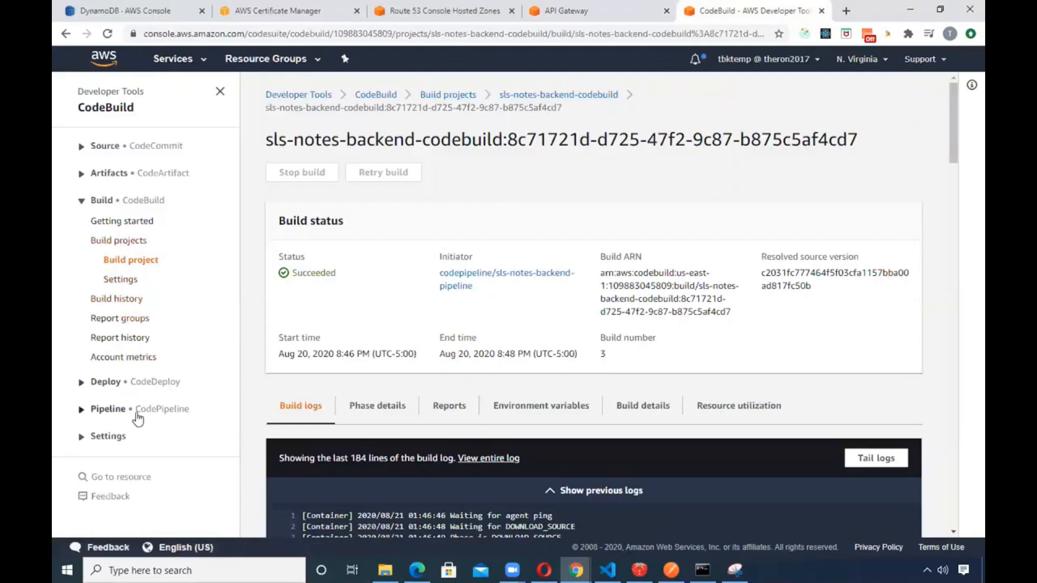
Show sls-notes-backend-pipeline with Source and Build stages succeeded for 'added custom domain to api'
click(108, 409)
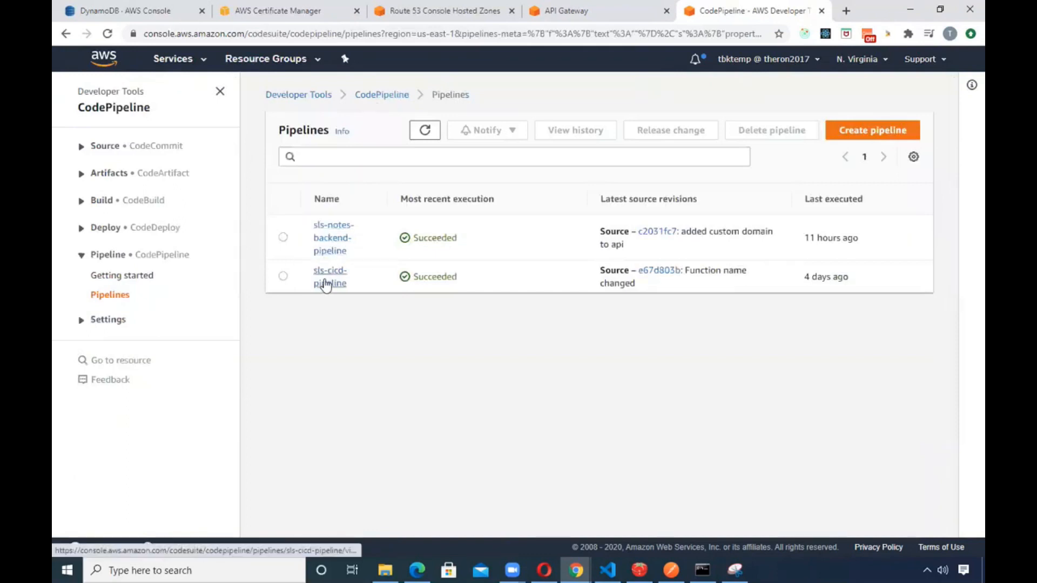
click(333, 237)
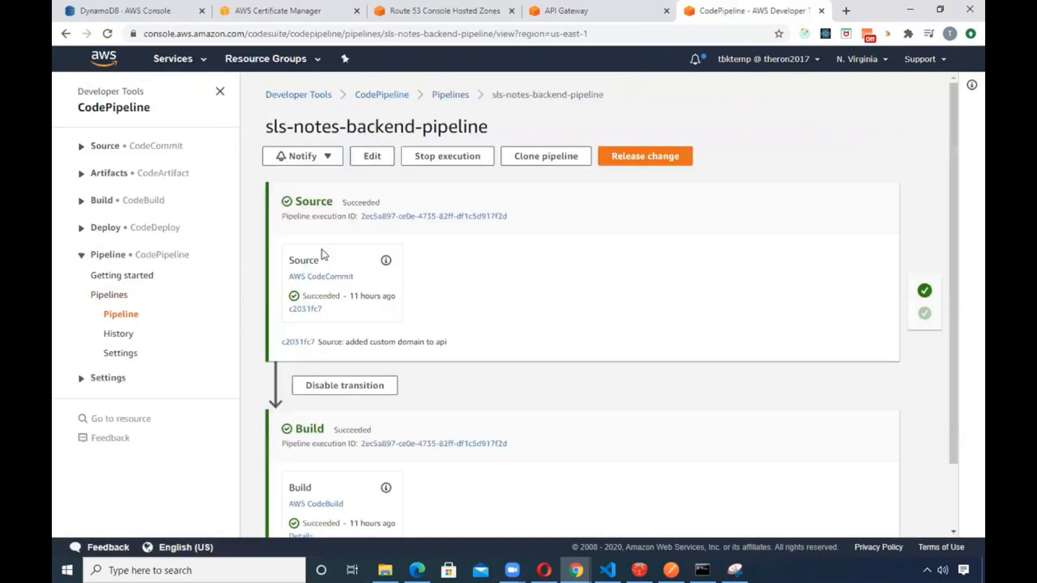
scroll(down, 3)
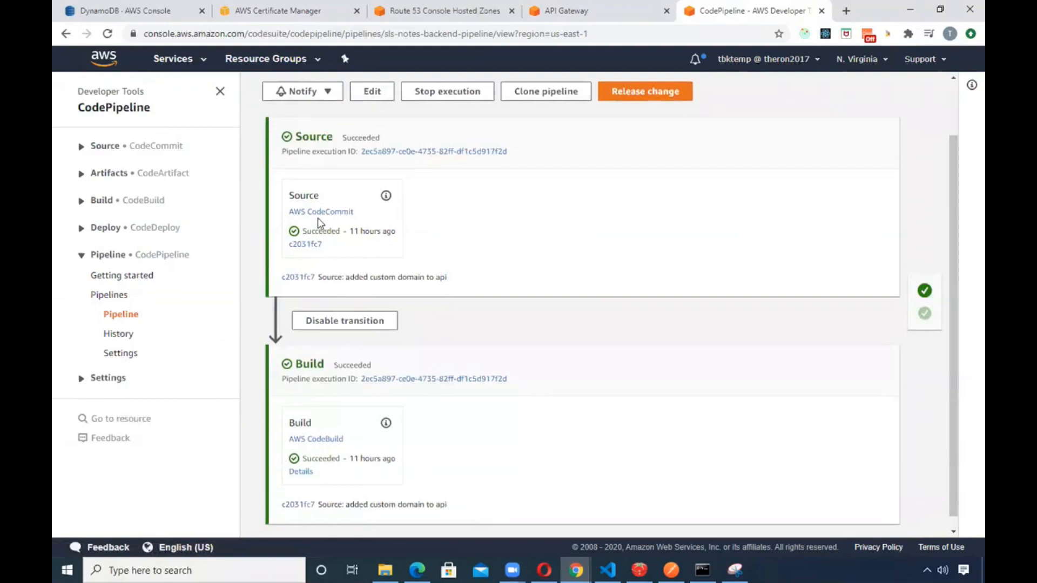
mouse_move(321, 212)
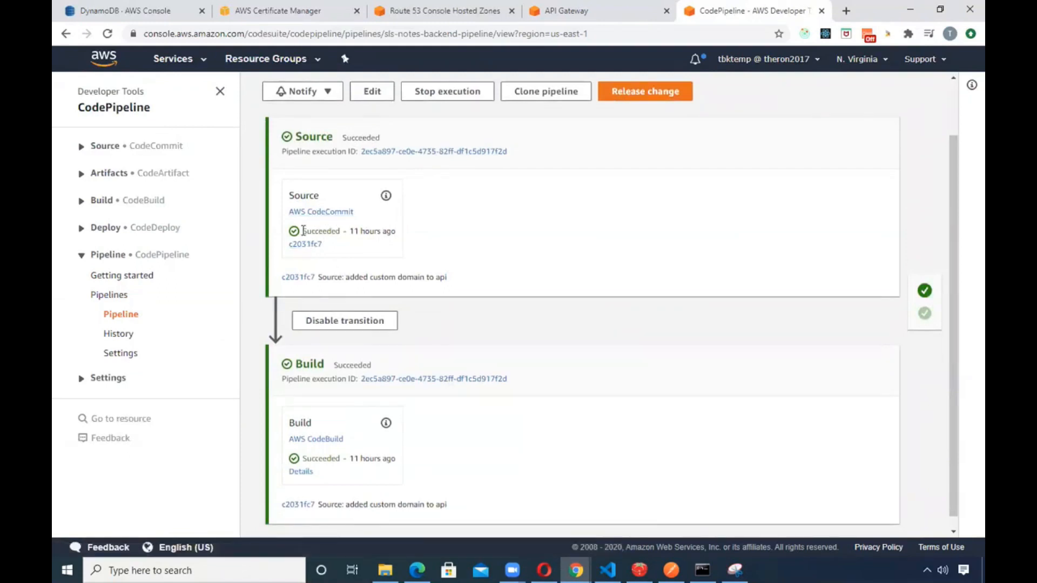
scroll(down, 3)
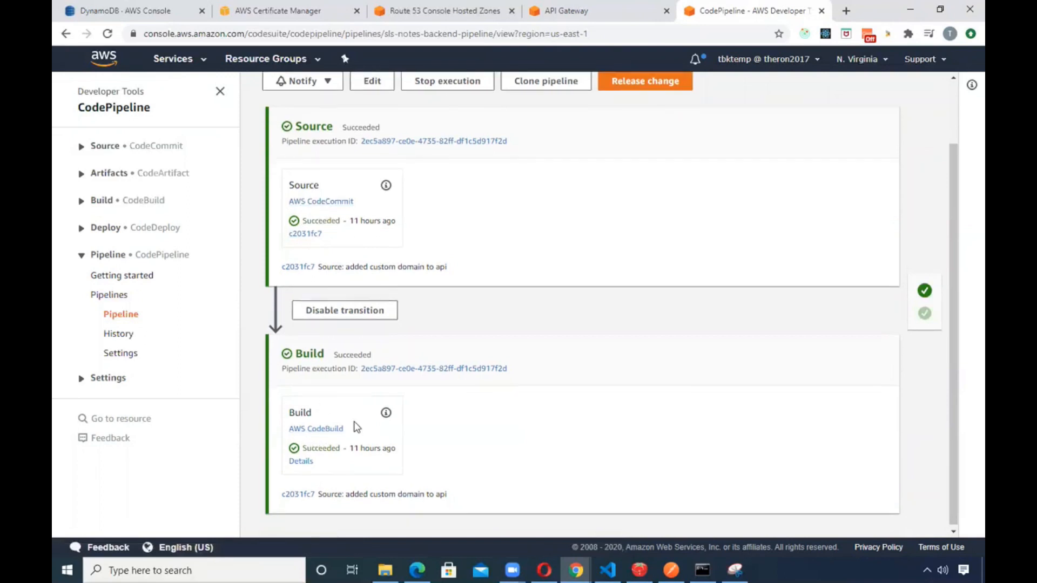
click(300, 461)
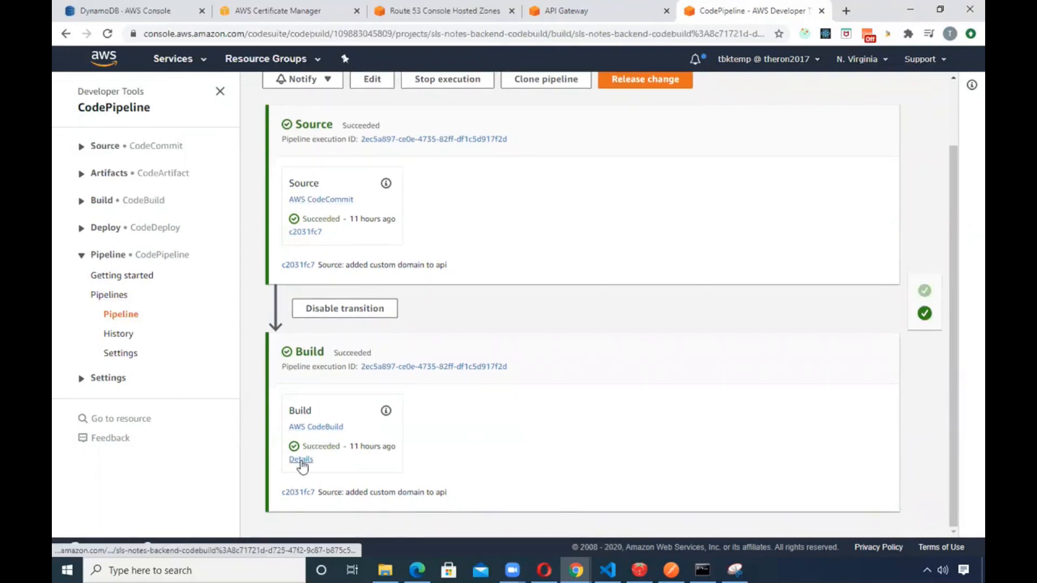
Review the Build stage's CodeBuild log through install, pre-build and the sls deploy output
click(301, 459)
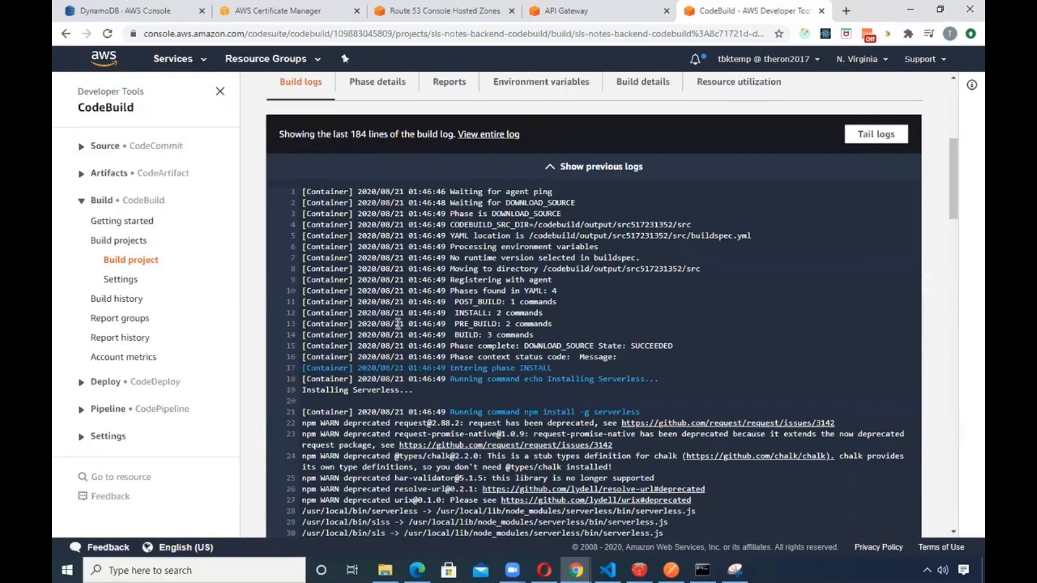
scroll(down, 3)
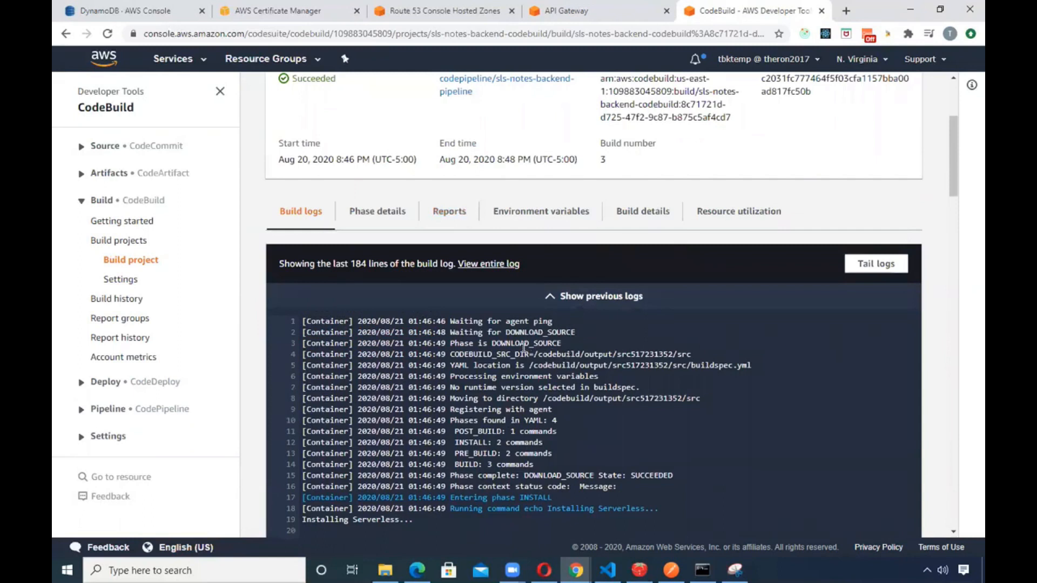
scroll(down, 3)
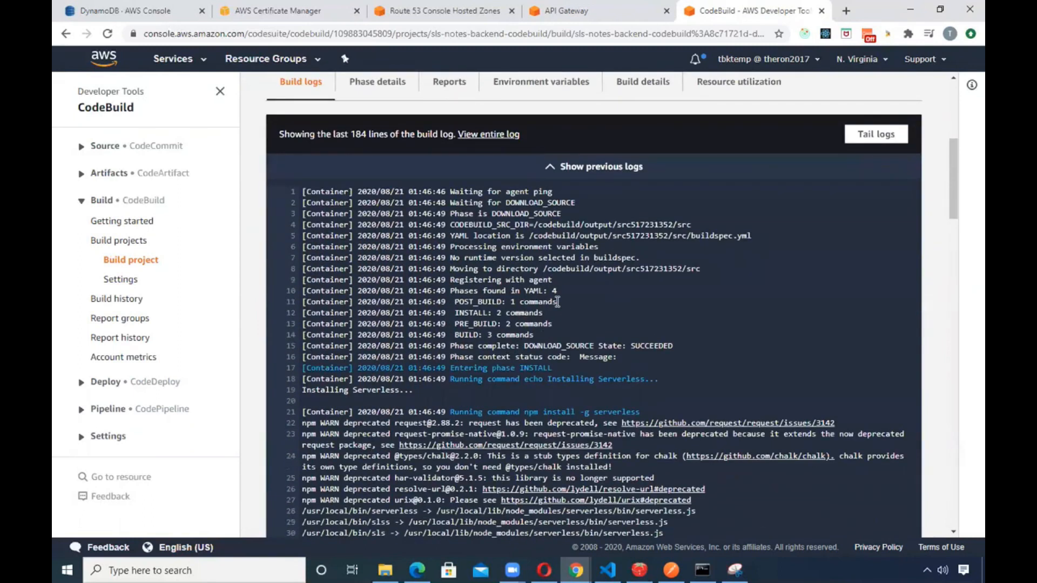
scroll(down, 3)
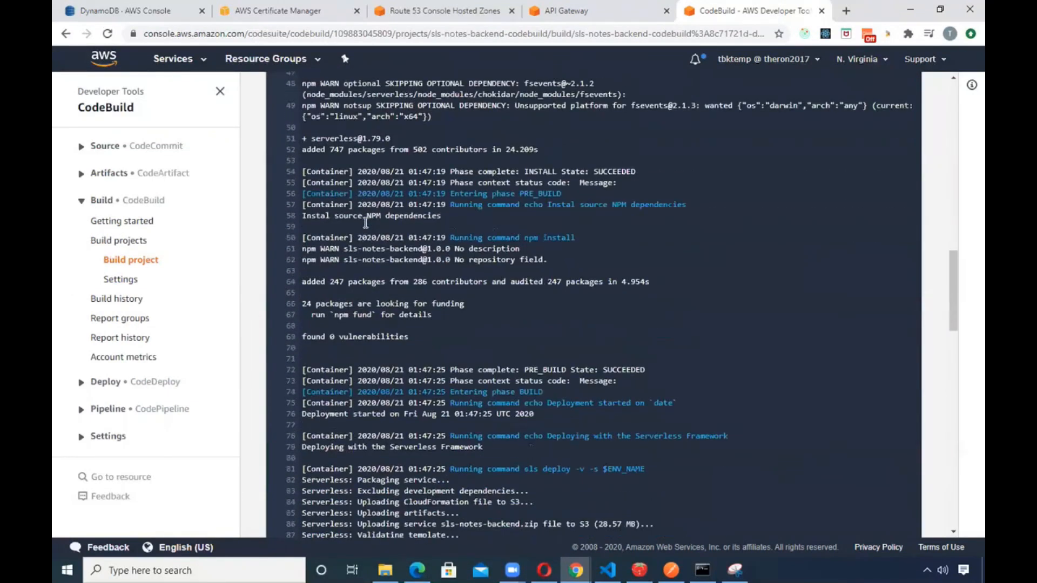
scroll(down, 3)
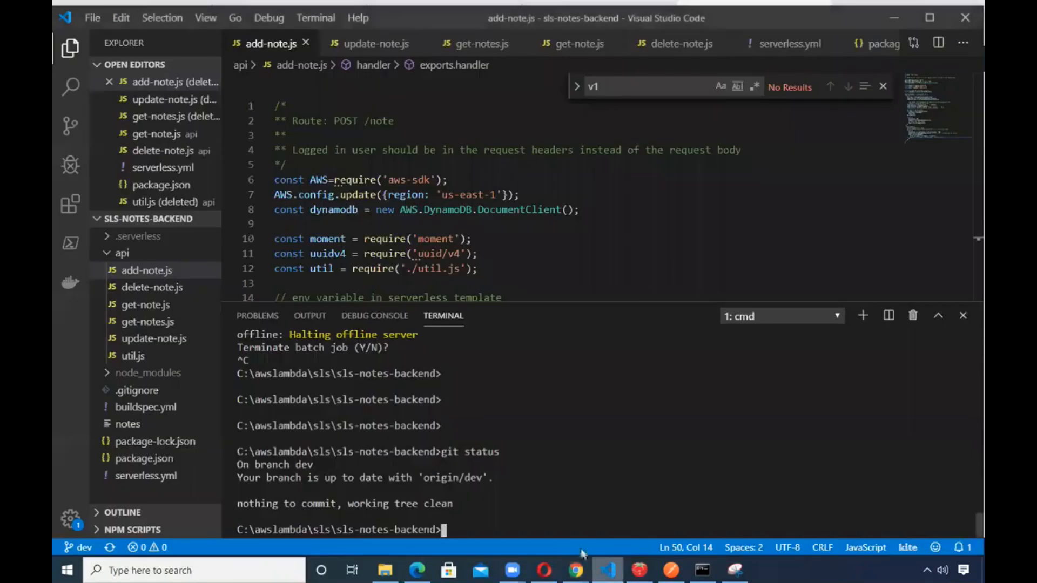
Read buildspec.yml's install, pre_build, build (sls deploy) and post_build phases in the editor
click(145, 476)
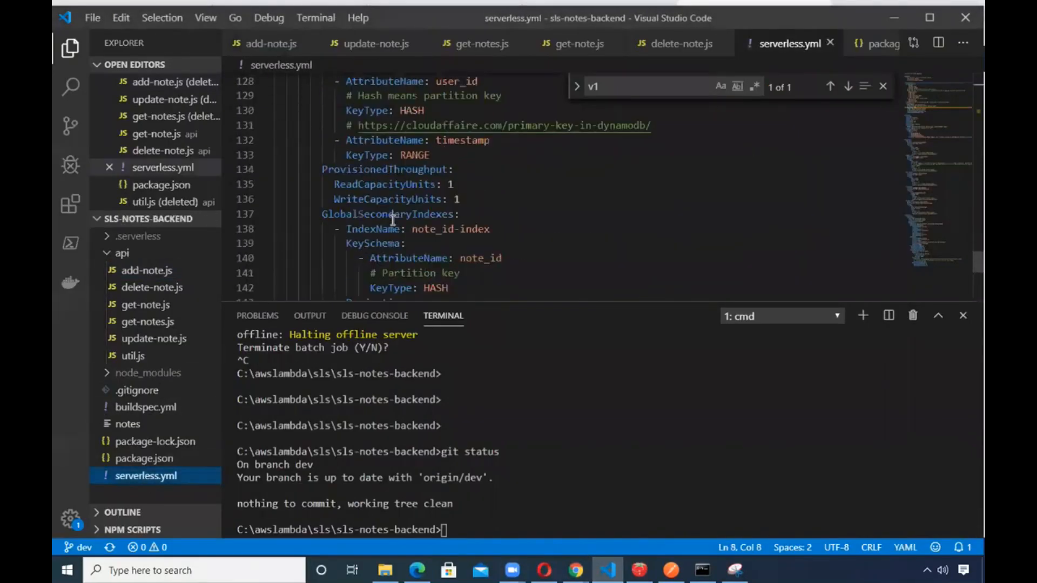
click(144, 424)
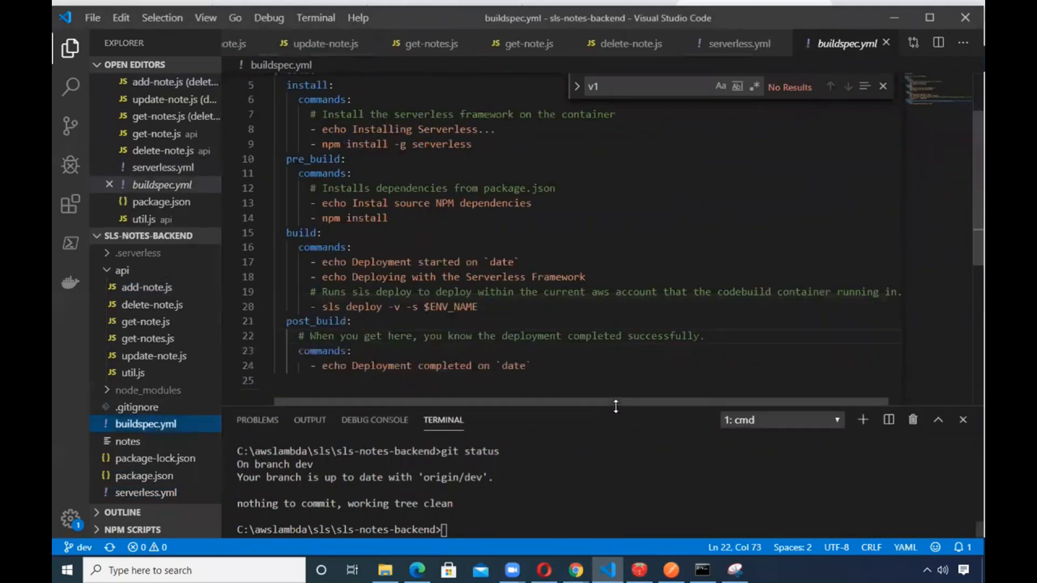
scroll(down, 3)
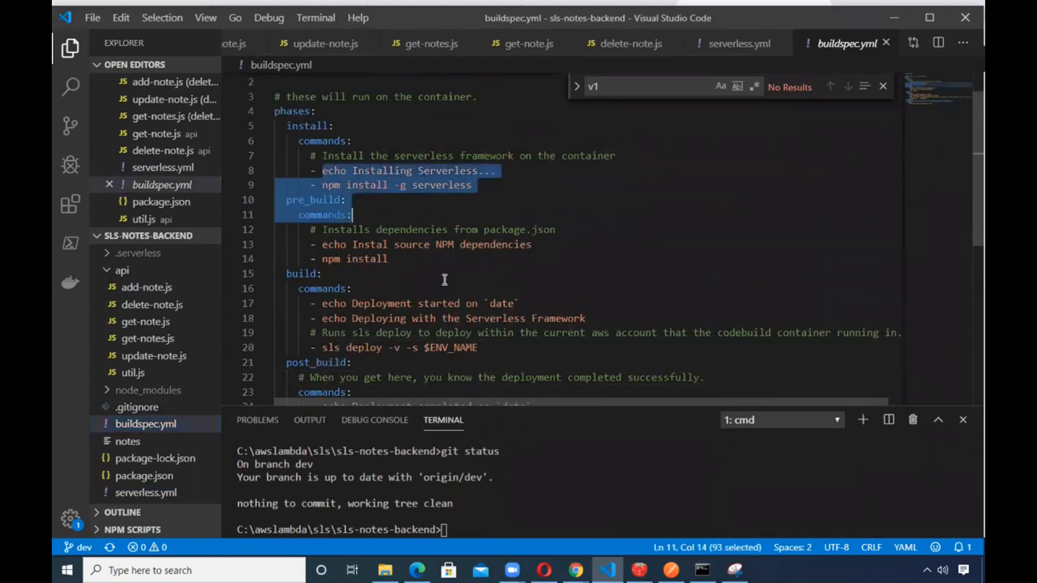
scroll(down, 3)
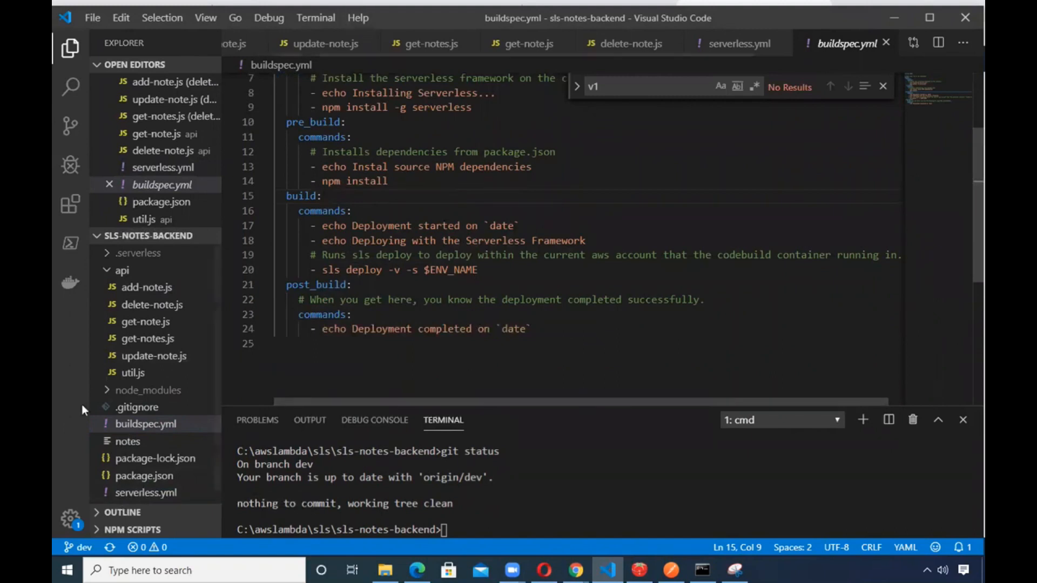
mouse_move(483, 194)
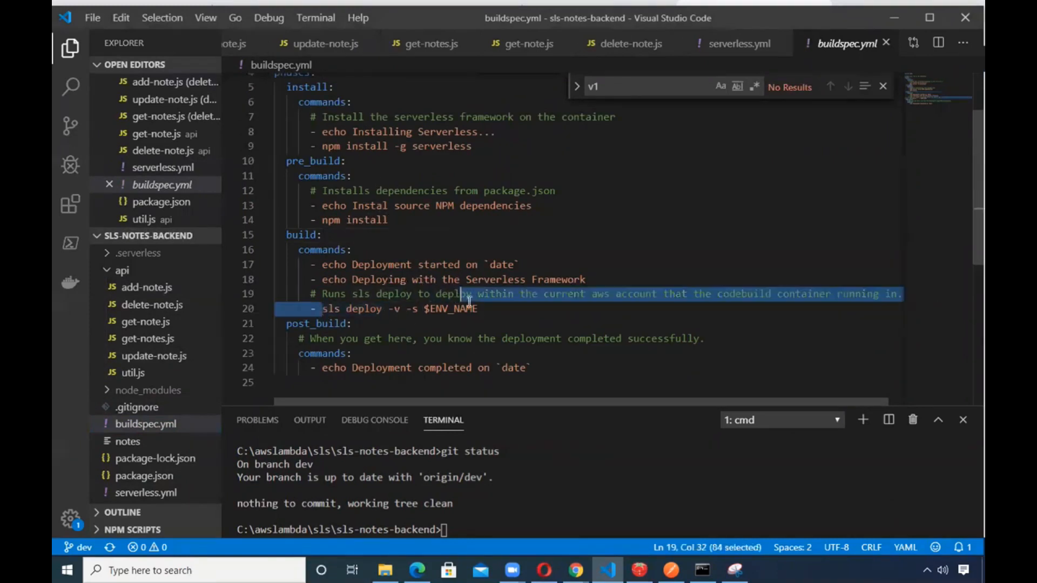
scroll(down, 3)
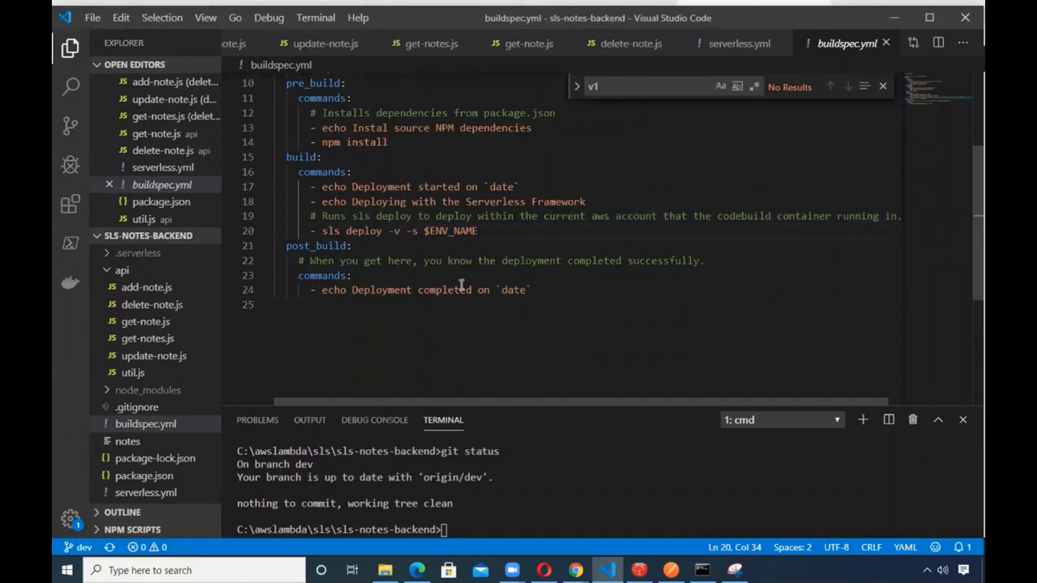
mouse_move(381, 230)
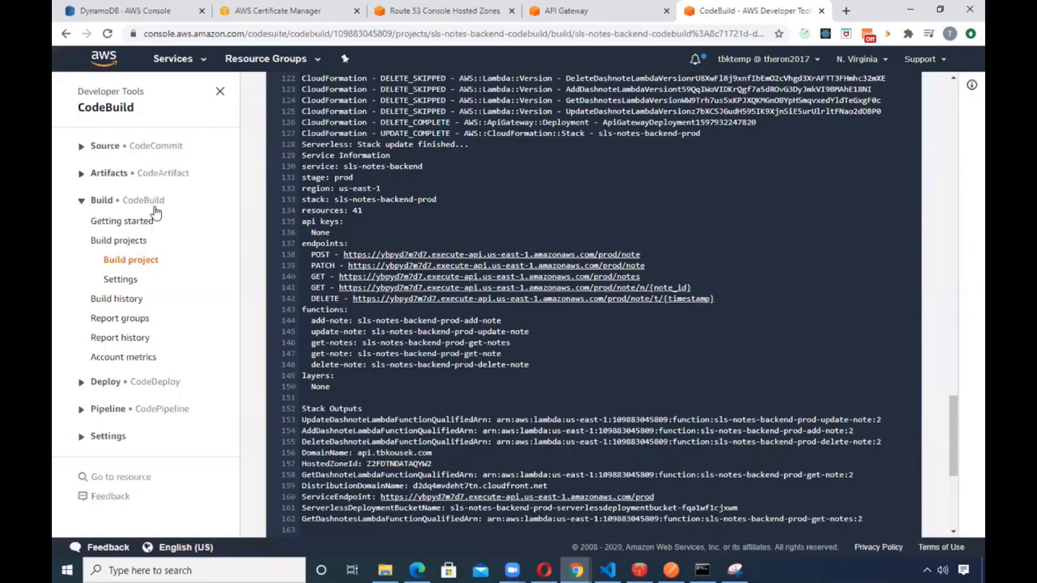
Check the issued certificate for the domain and the API Gateway prod stage methods
click(287, 11)
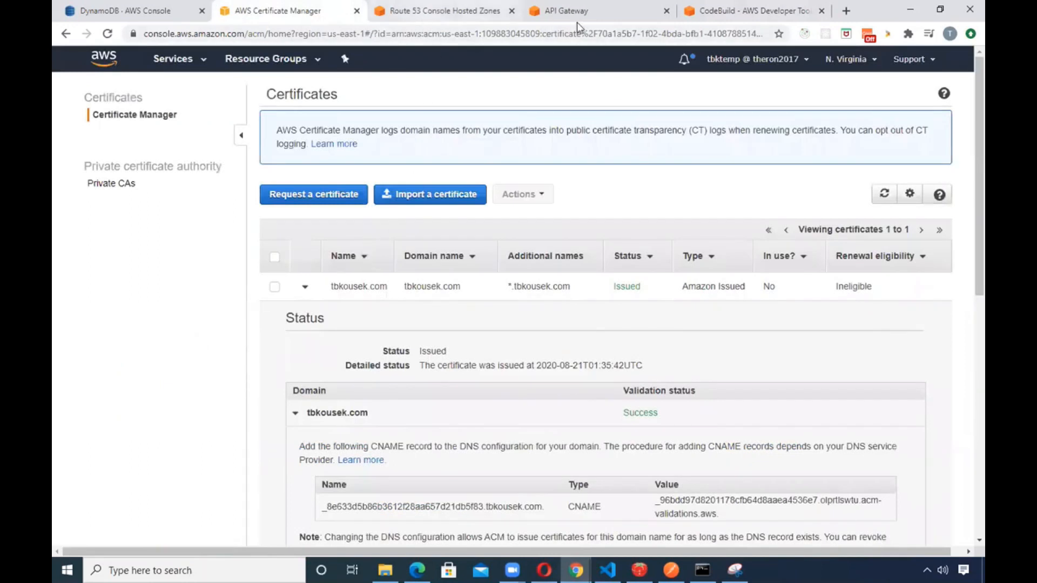
click(566, 10)
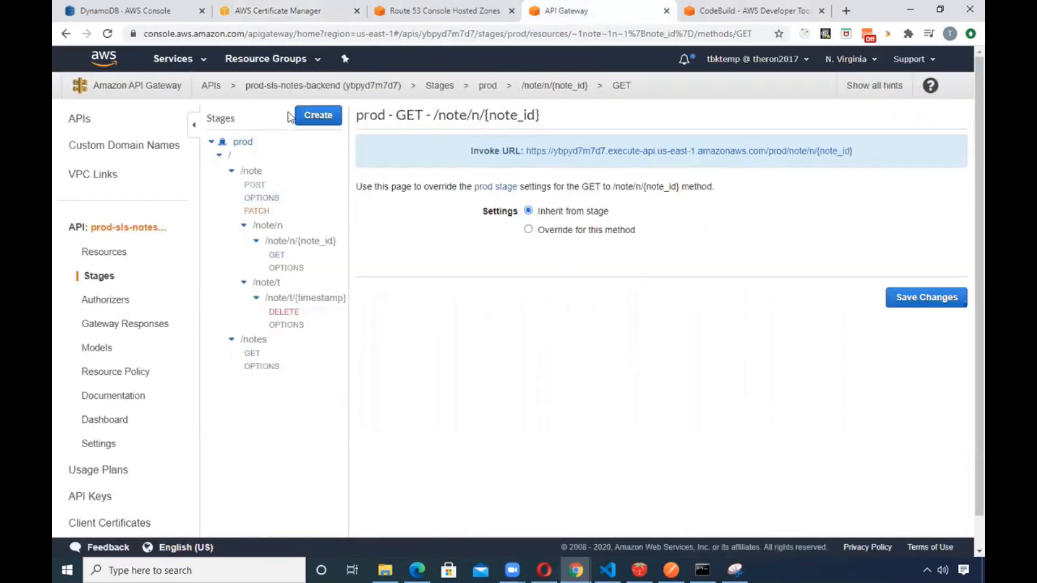
click(288, 11)
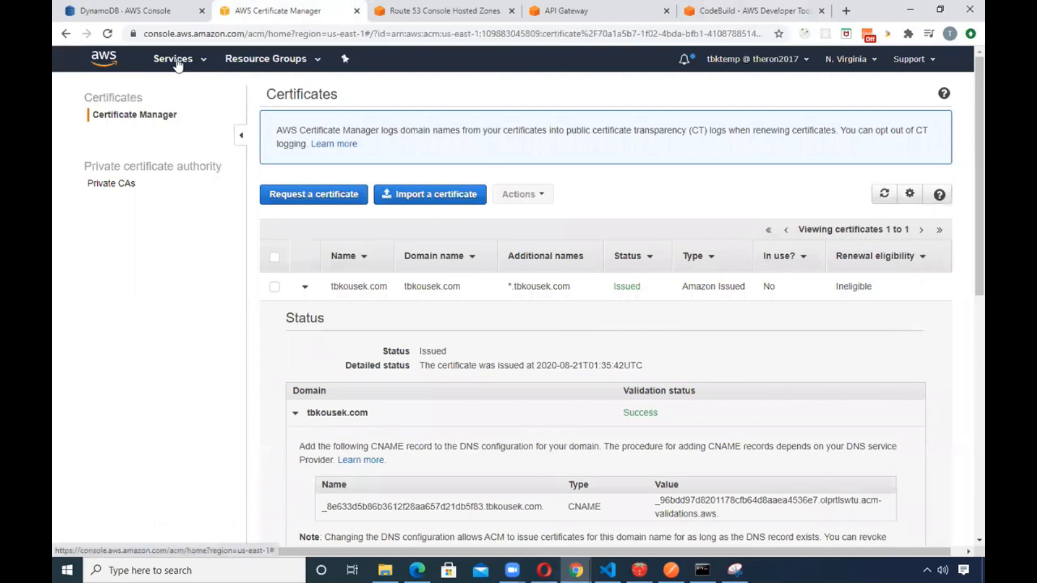
Go to the Lambda service from Services history and show the list of 25 functions
click(174, 58)
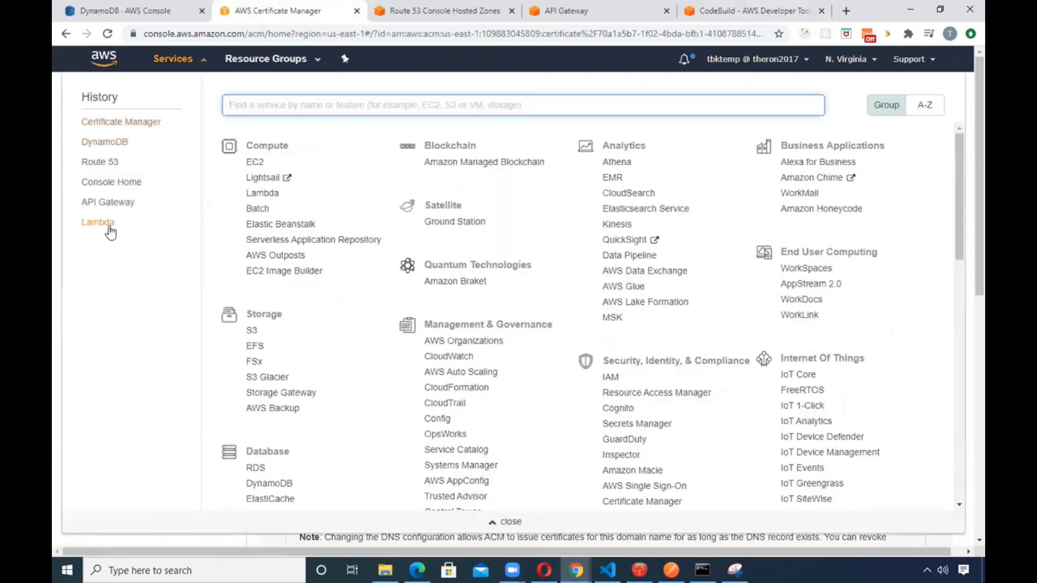
click(97, 221)
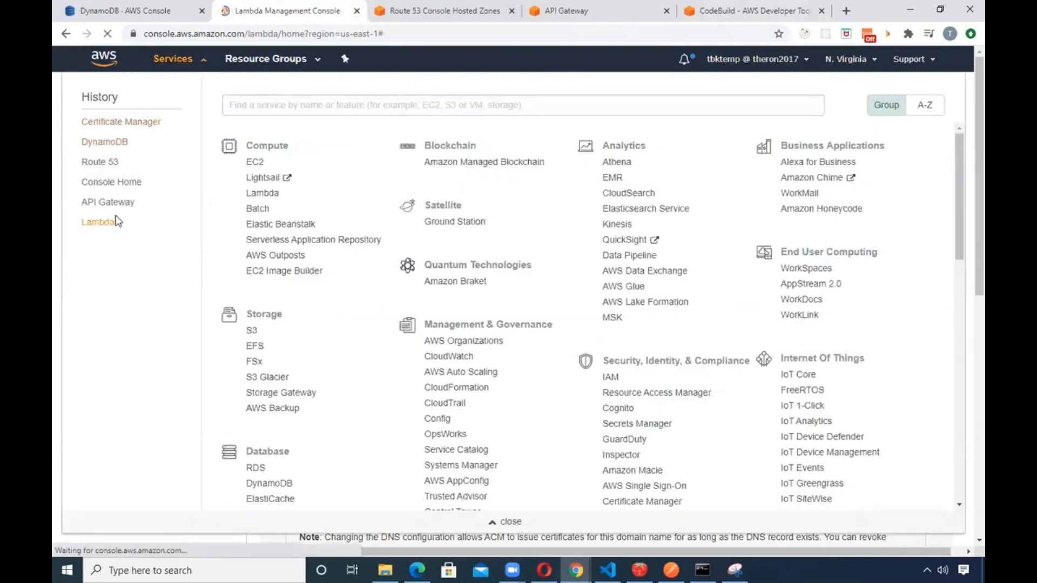
click(99, 221)
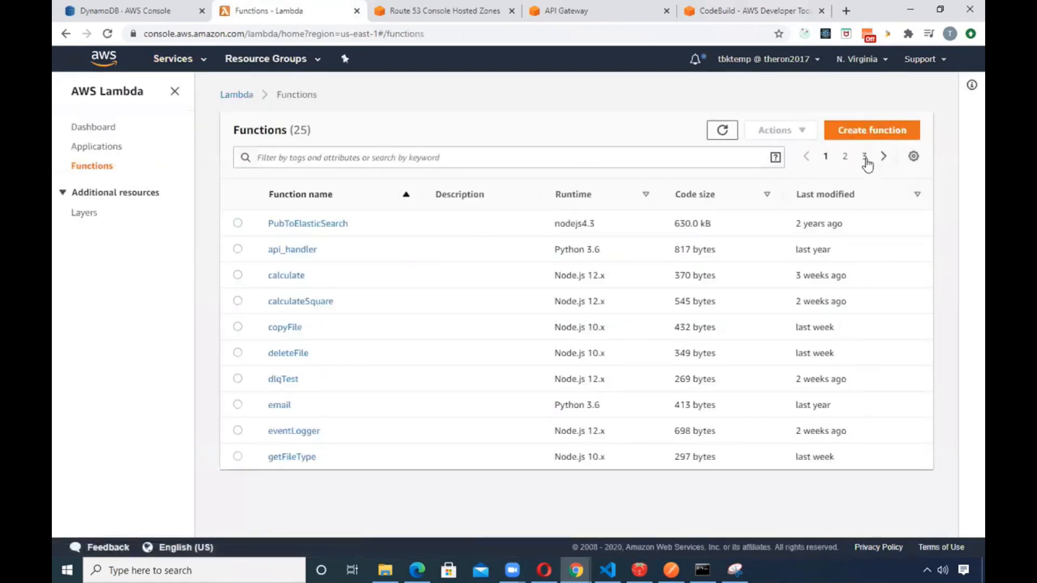
Review the sls-notes-backend-prod-get-note function's configuration and API Gateway trigger on page 3
click(864, 156)
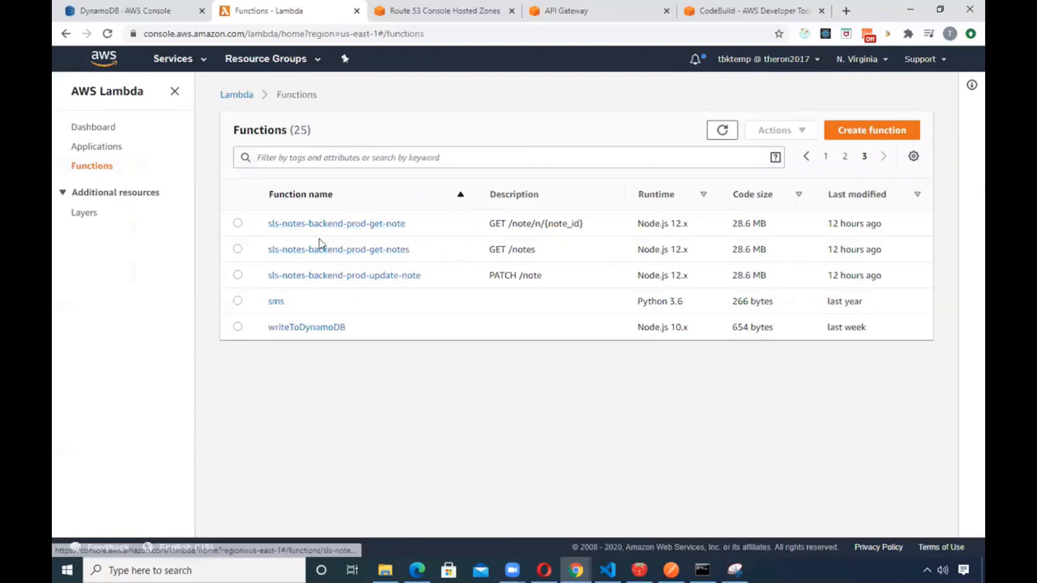
click(336, 223)
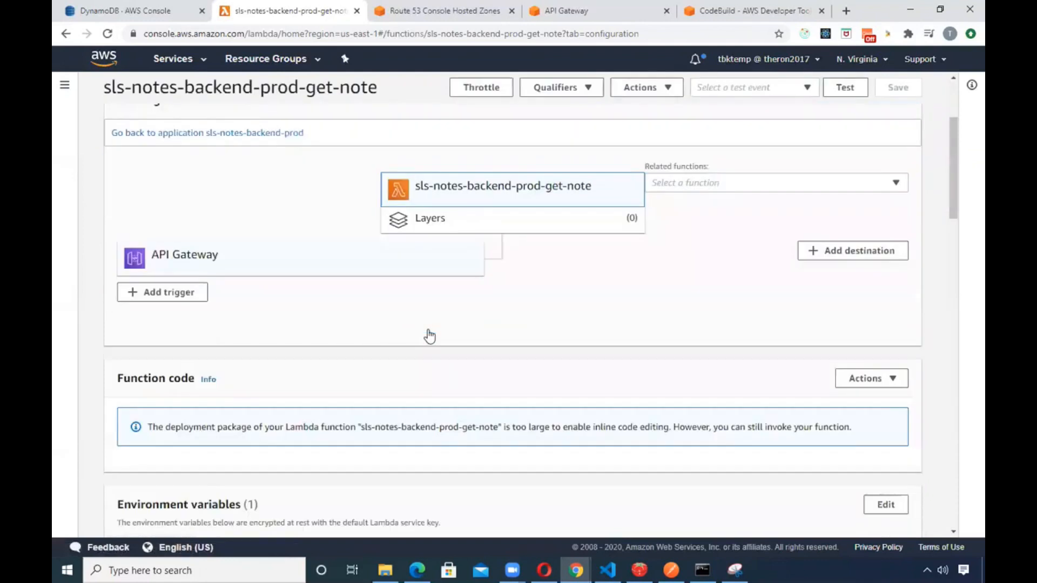
scroll(down, 3)
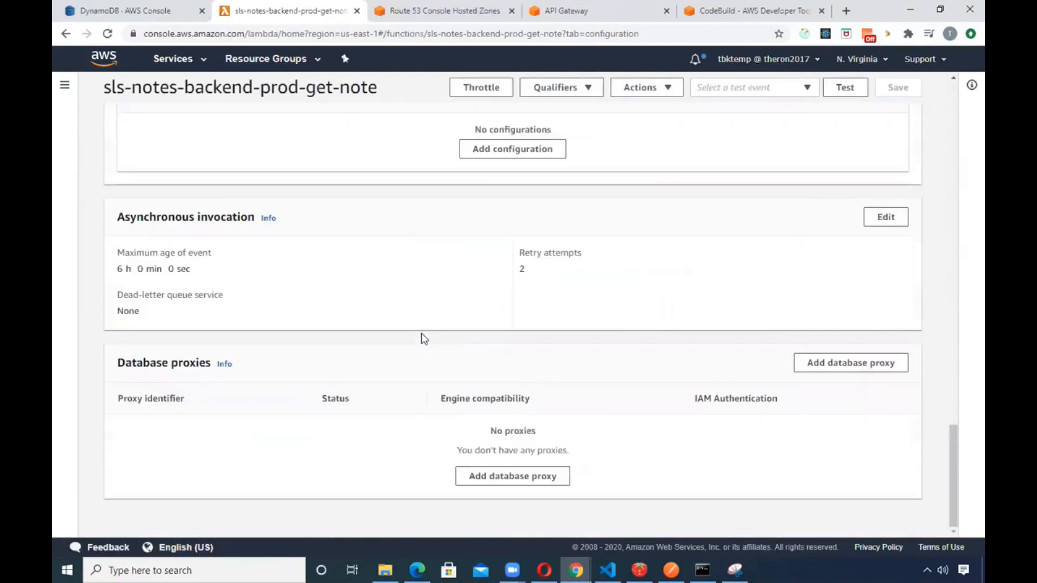
scroll(up, 3)
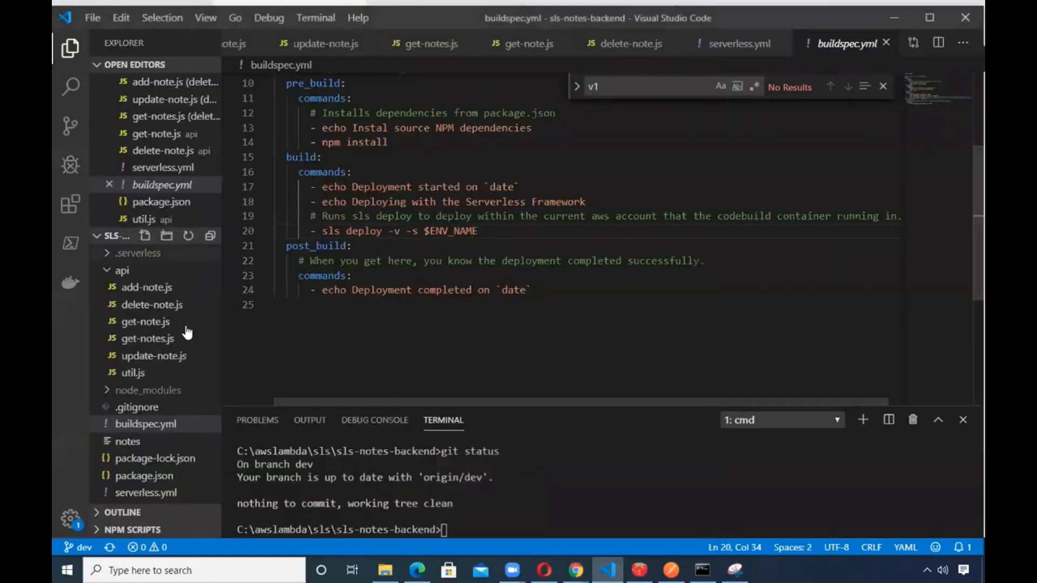
View update-note.js and then get-note.js with its DynamoDB note_id-index query handler
click(154, 356)
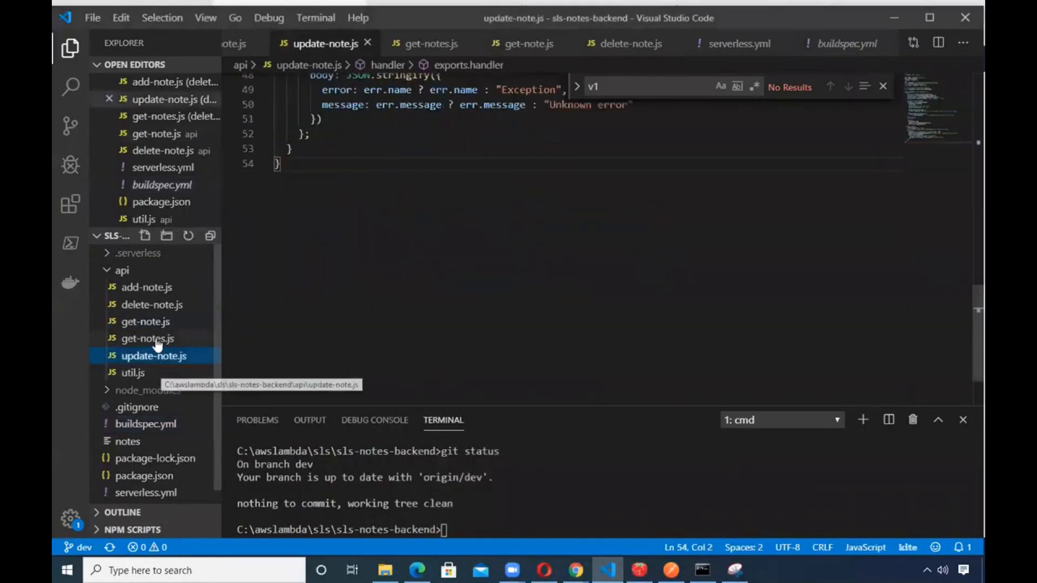
click(145, 321)
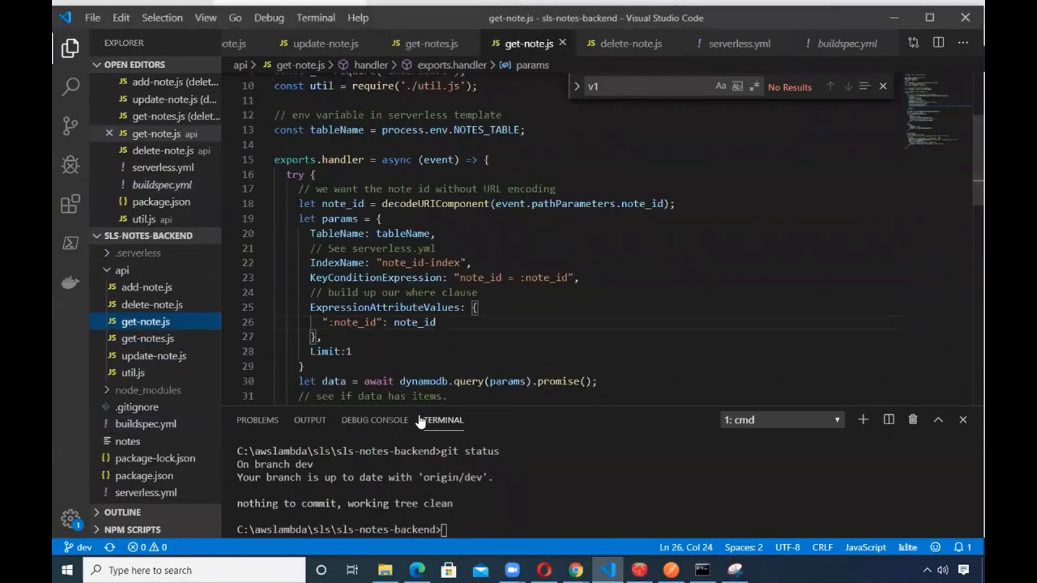
mouse_move(441, 420)
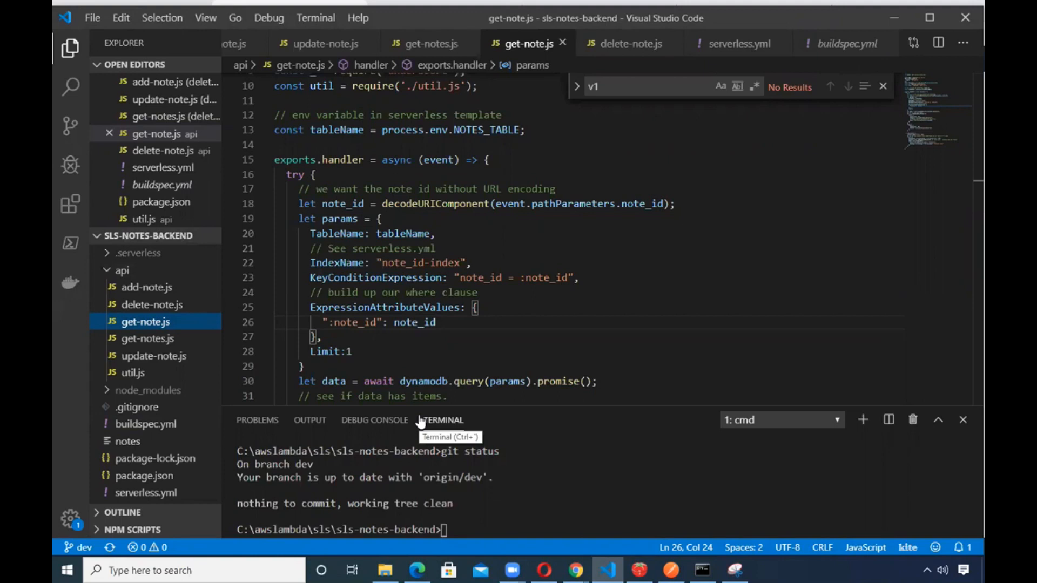
mouse_move(577, 570)
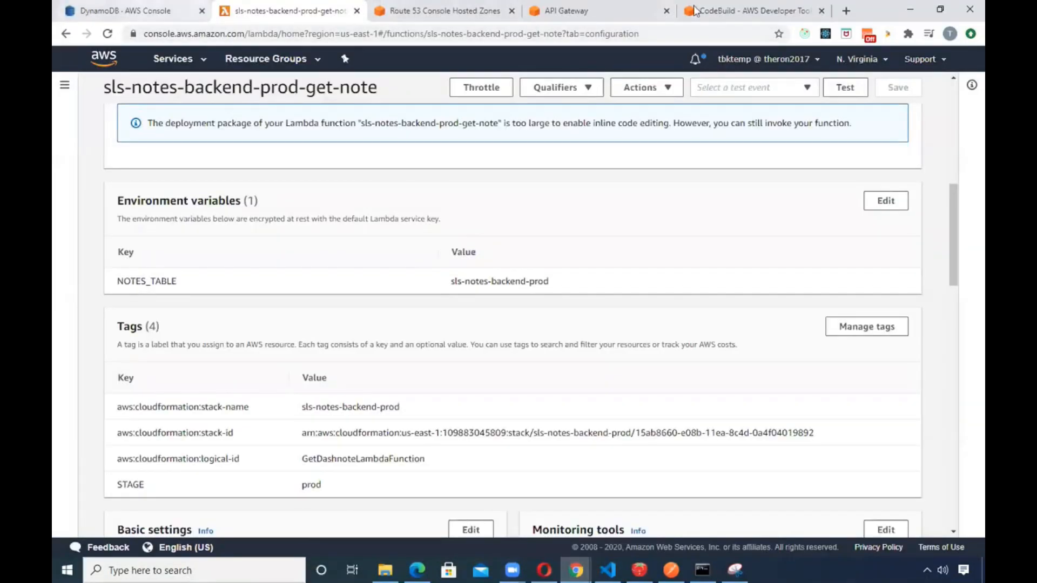
Revisit the CodeBuild deploy log and API Gateway prod stage, then bring serverless.yml's customDomain into the editor
click(747, 11)
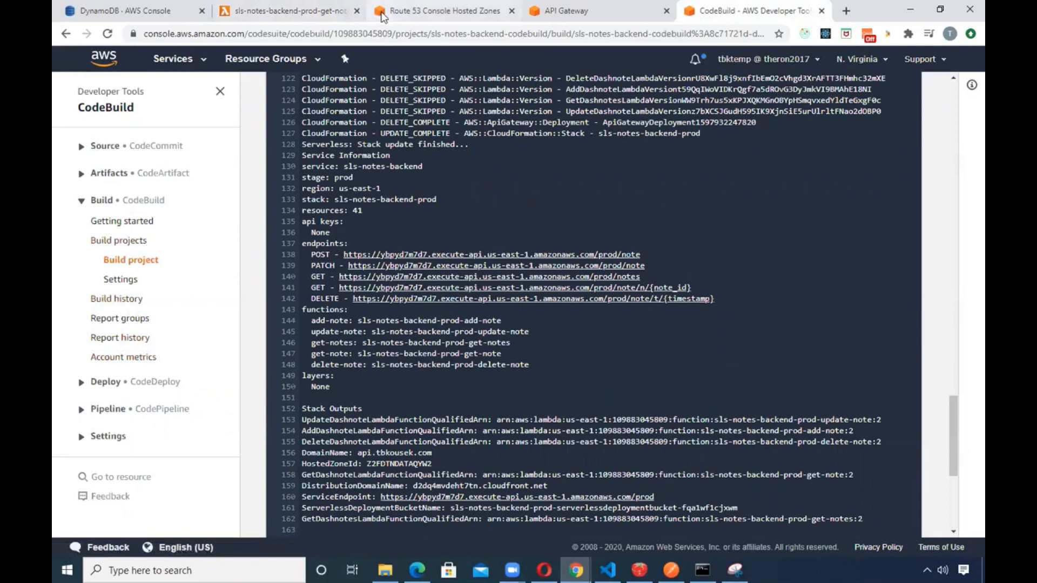
mouse_move(260, 270)
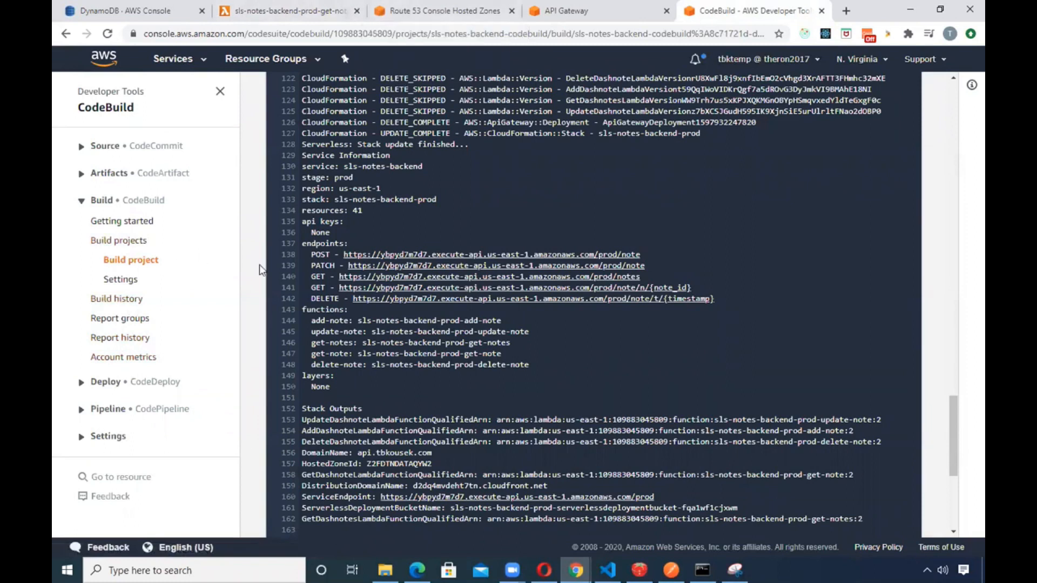
click(593, 10)
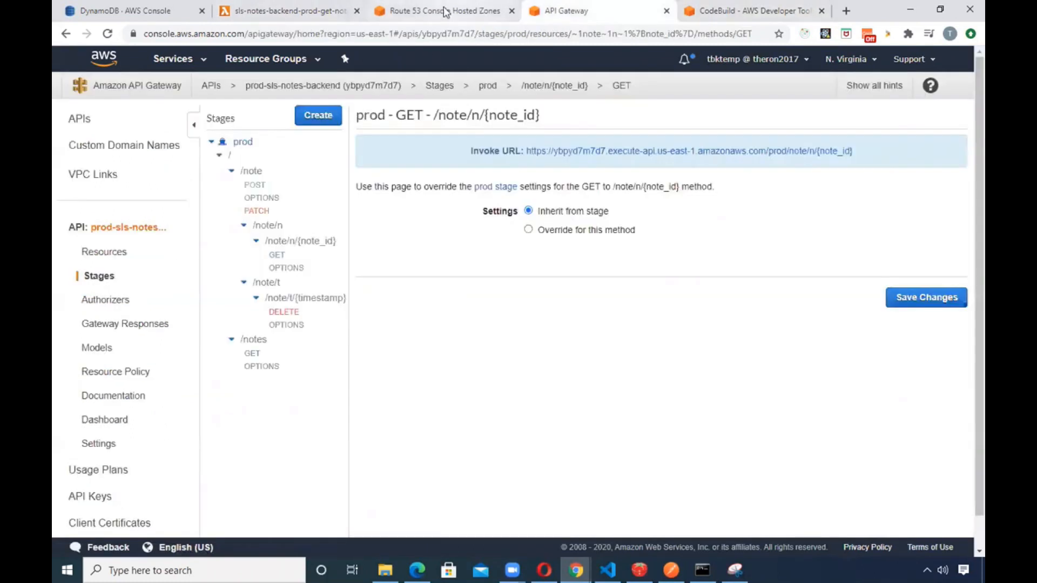
click(607, 570)
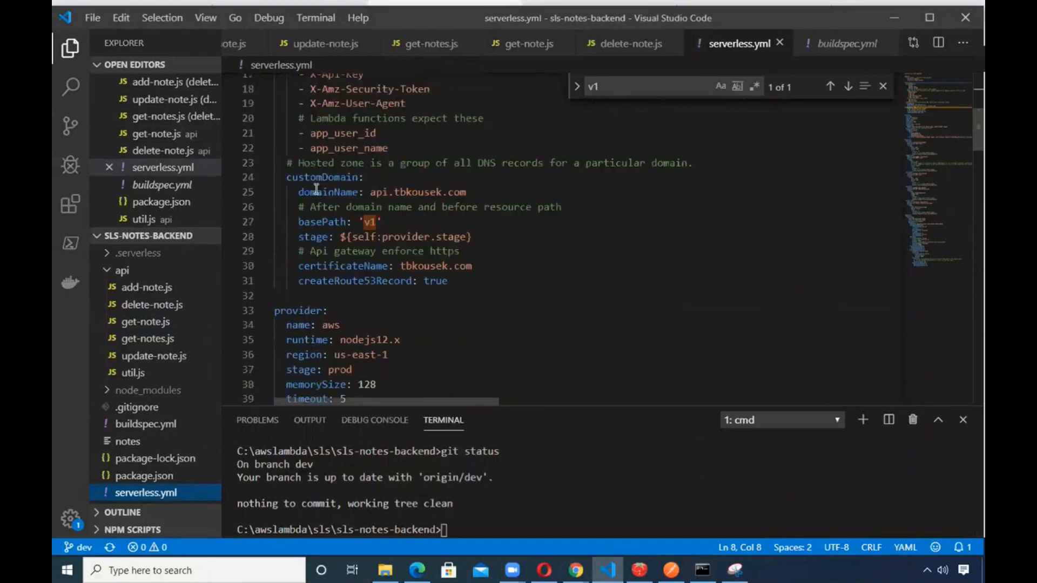
scroll(down, 3)
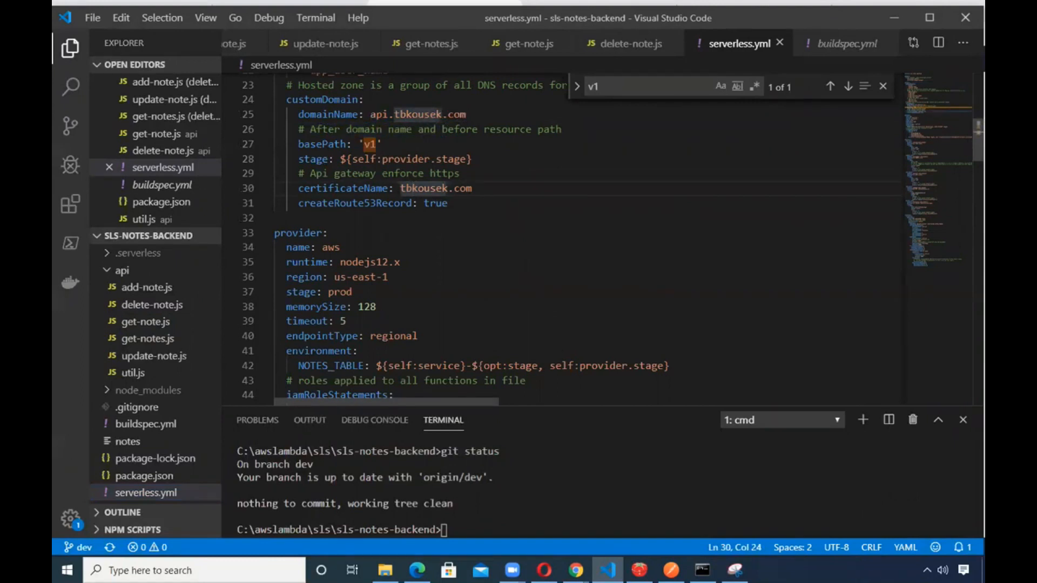
mouse_move(458, 251)
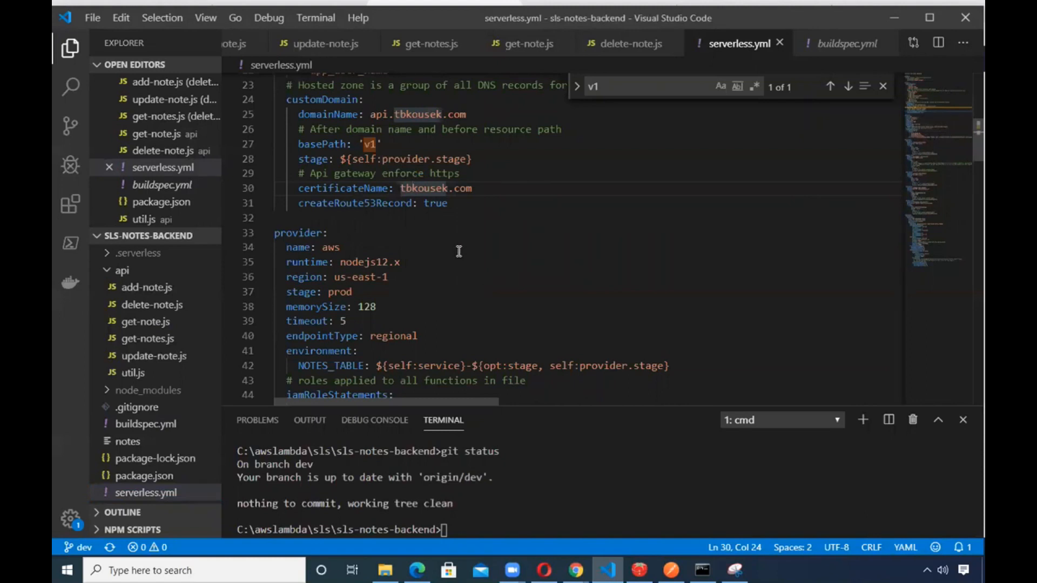
mouse_move(456, 253)
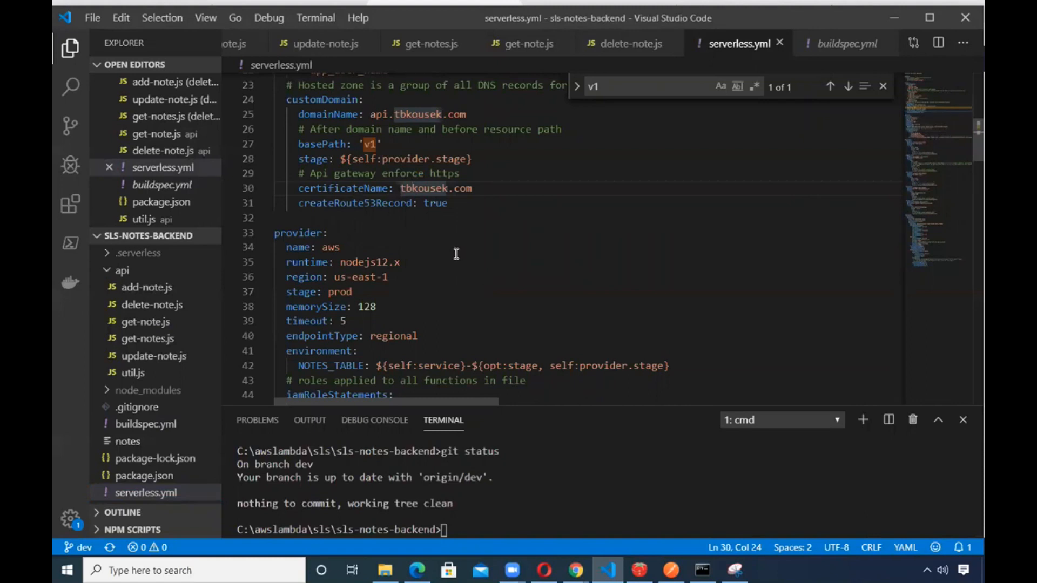